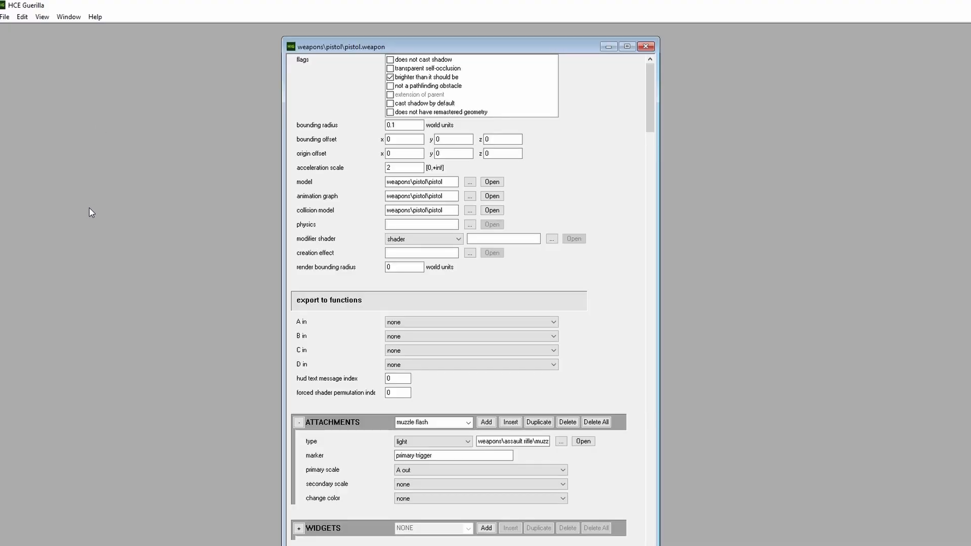
mouse_move(874, 252)
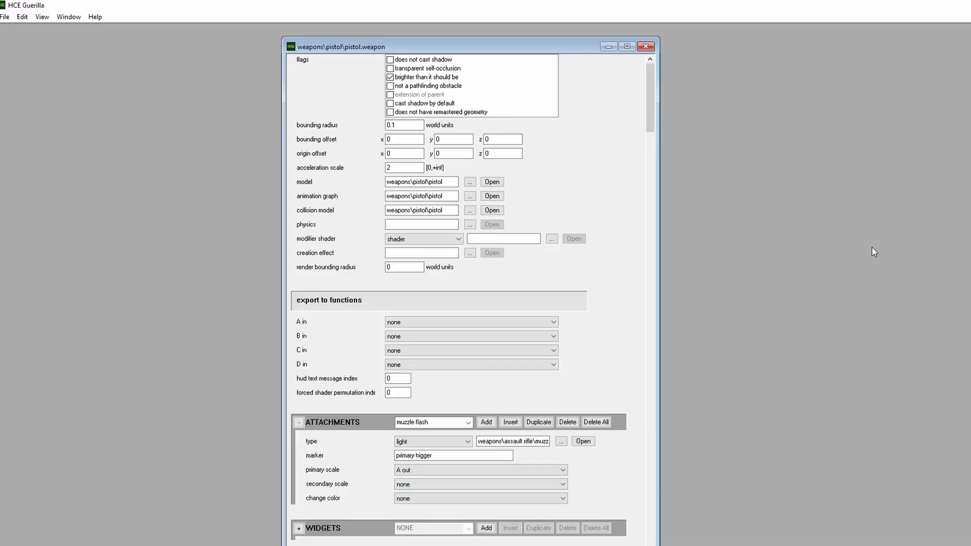
mouse_move(128, 236)
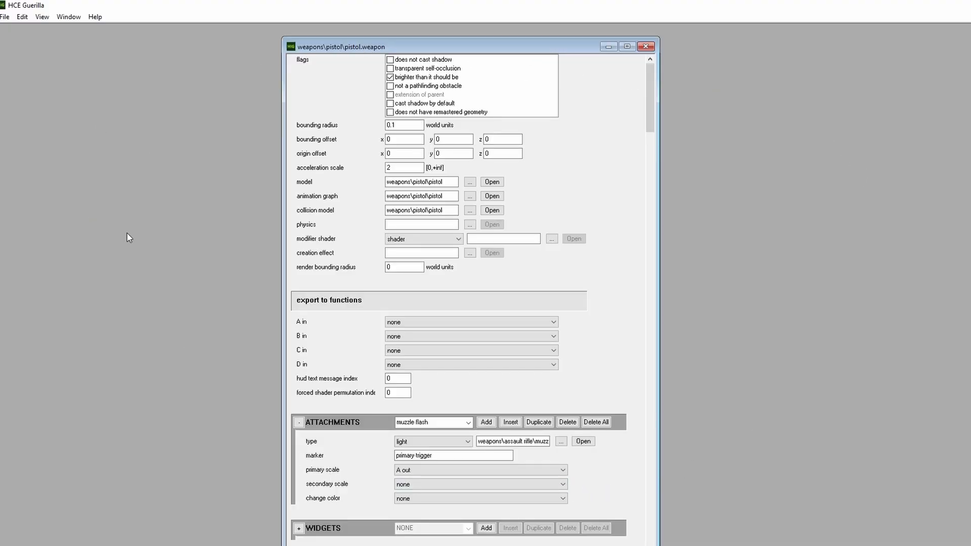
mouse_move(882, 191)
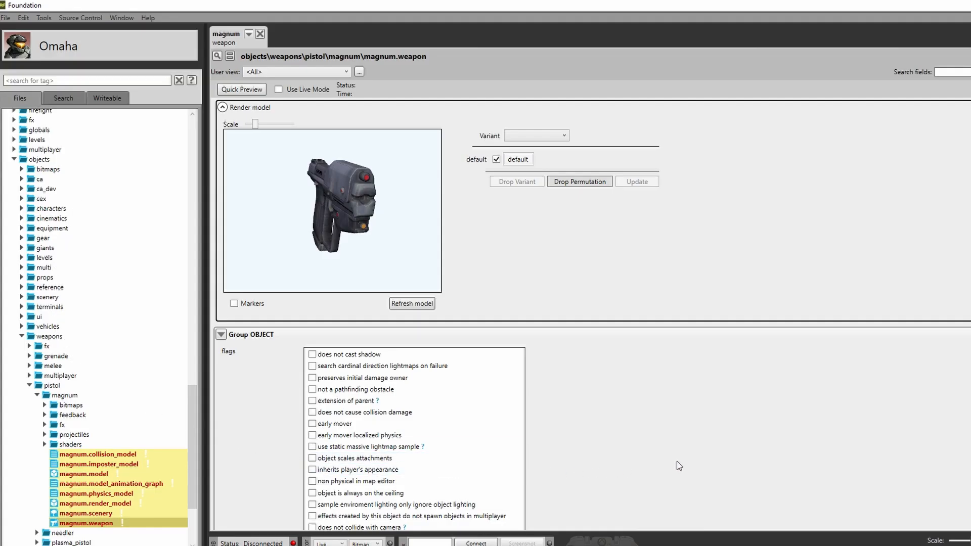
mouse_move(806, 189)
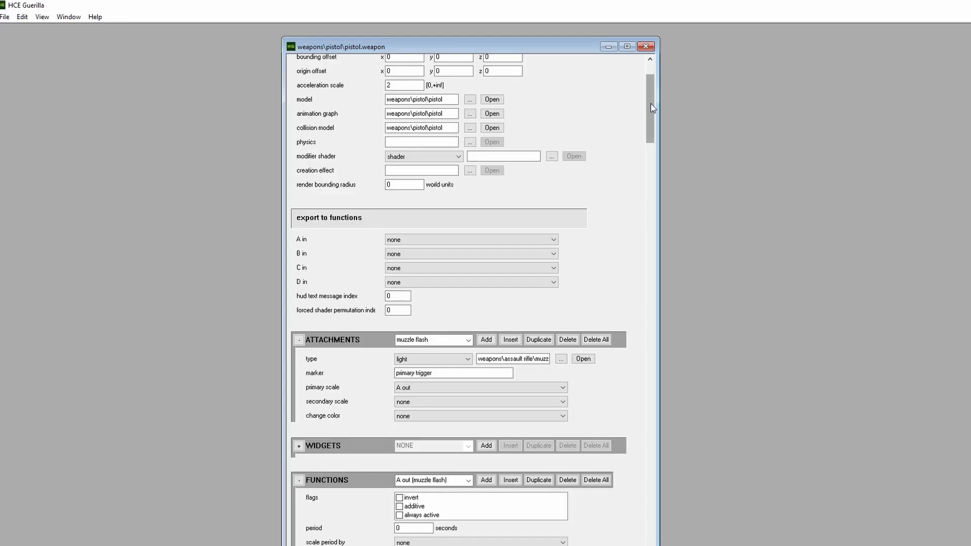
Scroll through the Chelan_1 mod tools folder and enter its tags folder
scroll("down", 3)
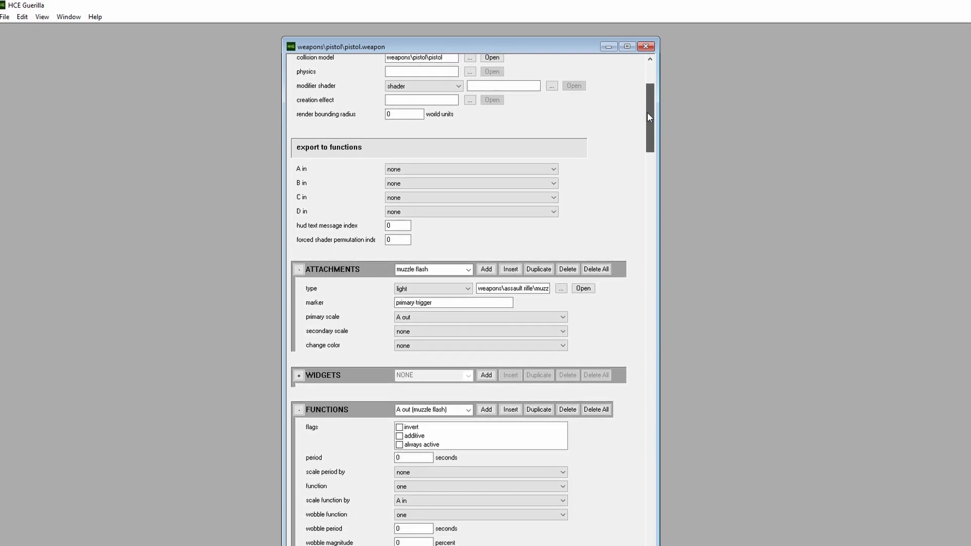
scroll("down", 3)
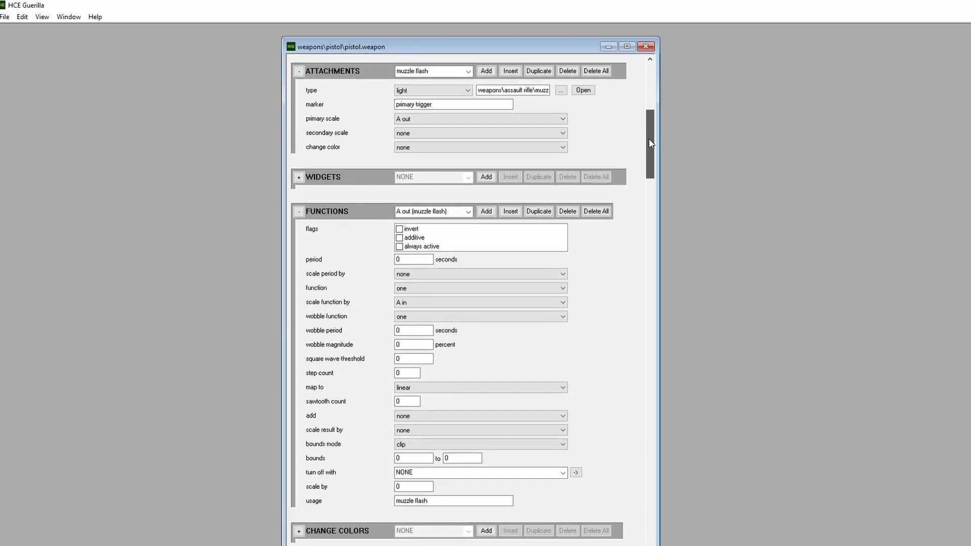
scroll("down", 3)
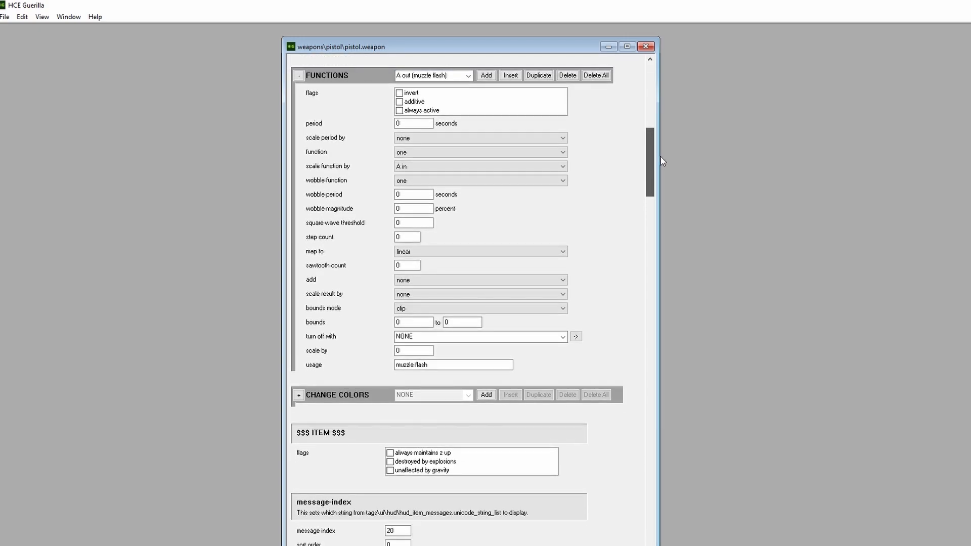
scroll("down", 3)
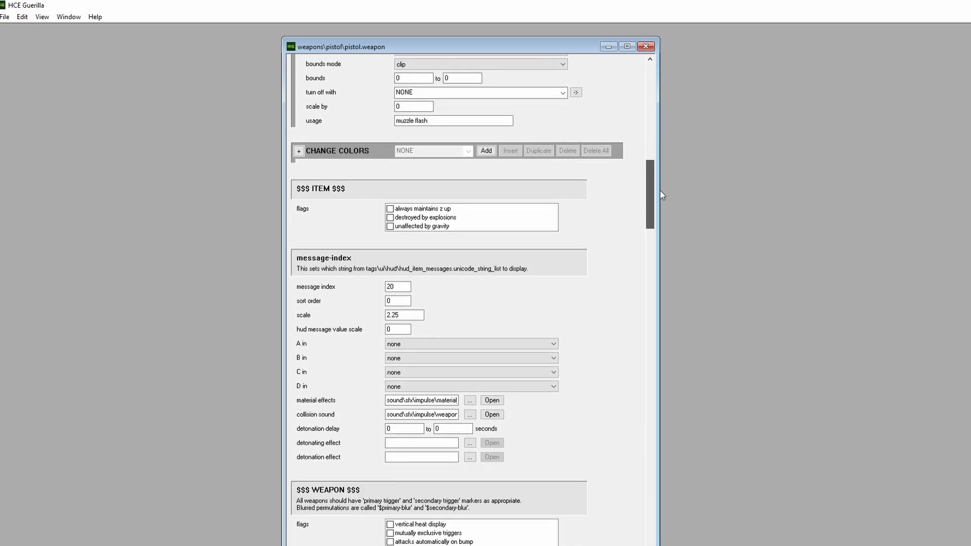
scroll("down", 3)
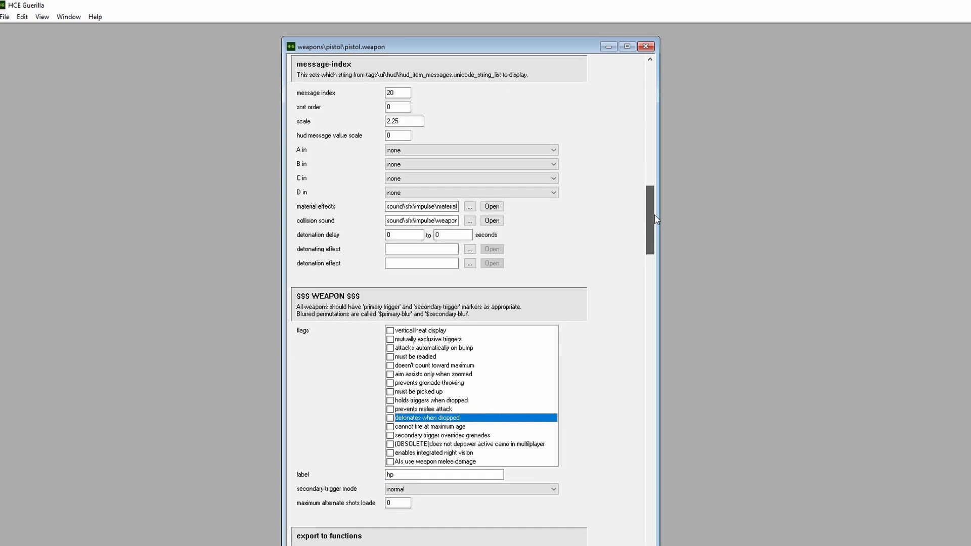
scroll("down", 3)
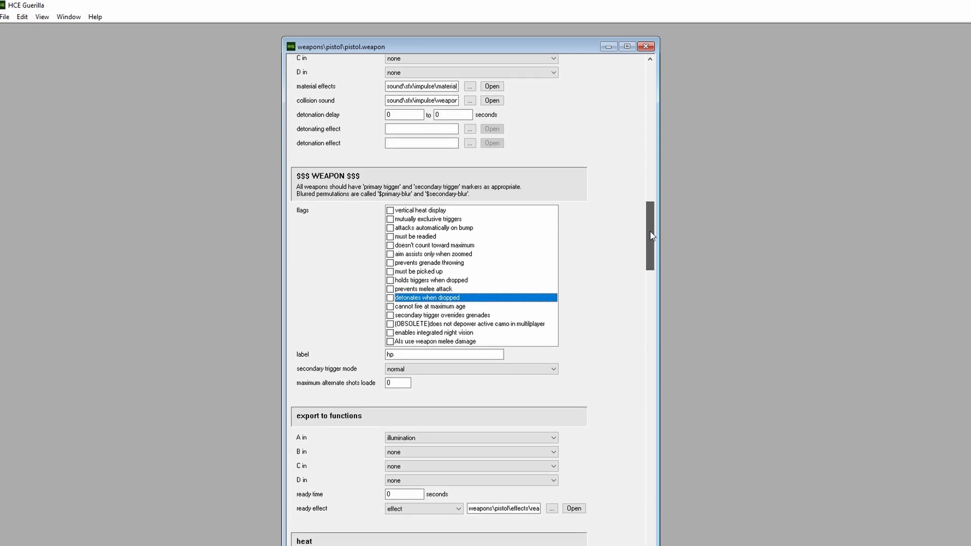
scroll("down", 3)
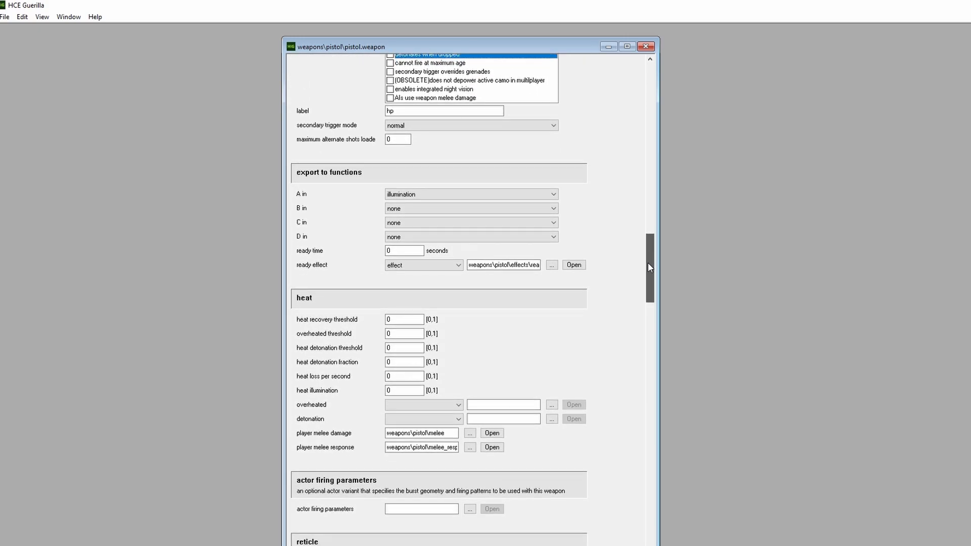
scroll("down", 3)
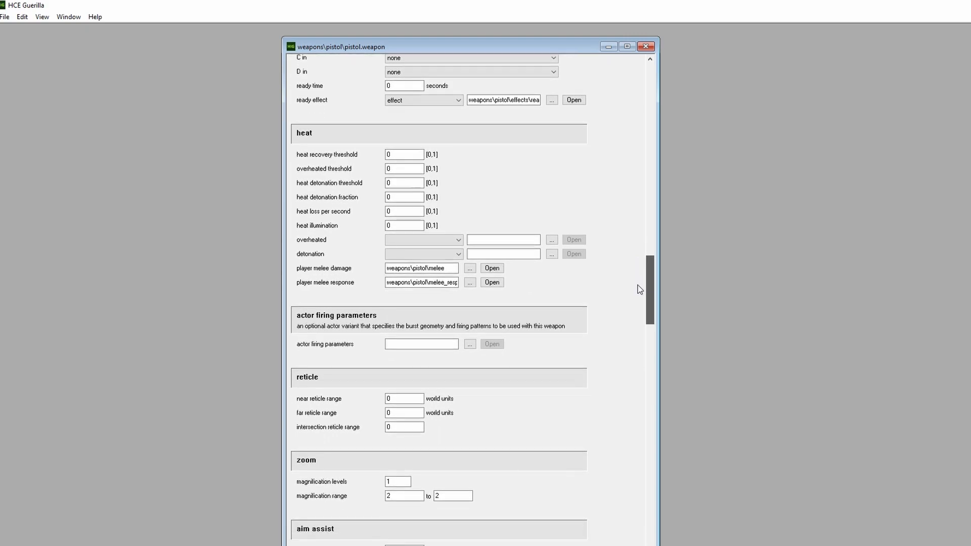
scroll("down", 3)
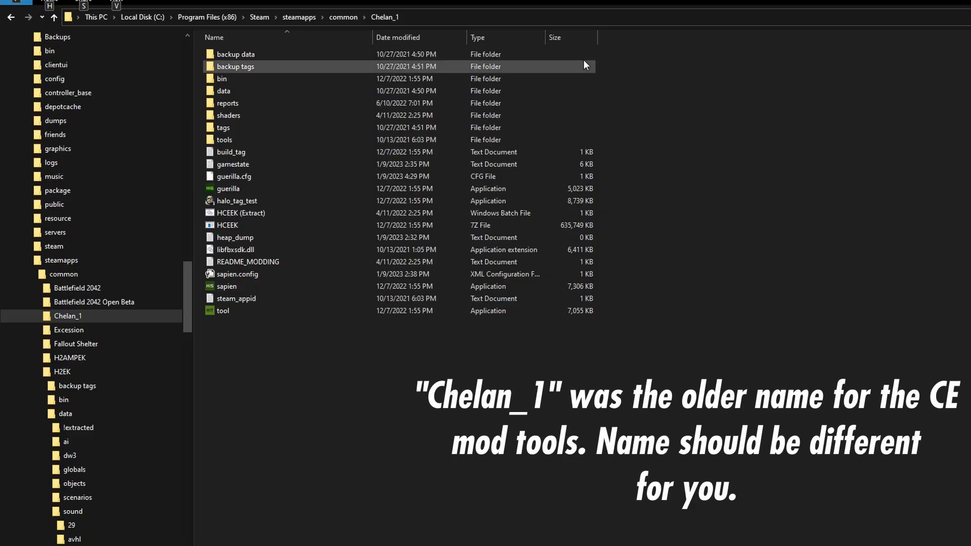
mouse_move(316, 66)
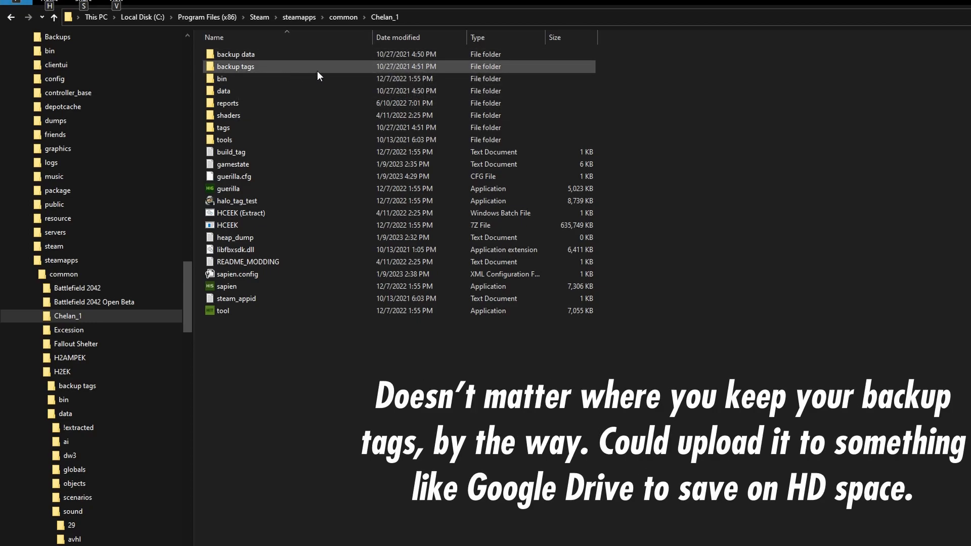
mouse_move(260, 68)
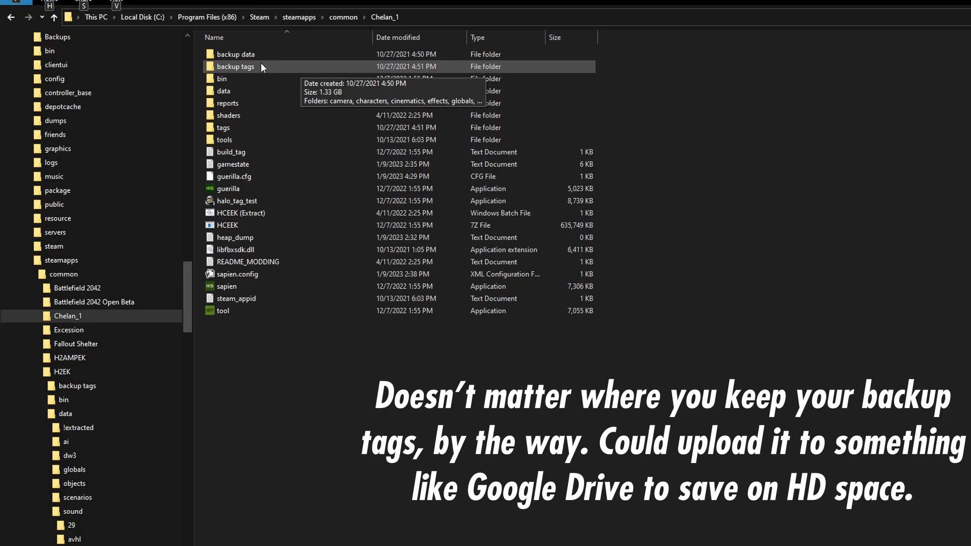
mouse_move(198, 190)
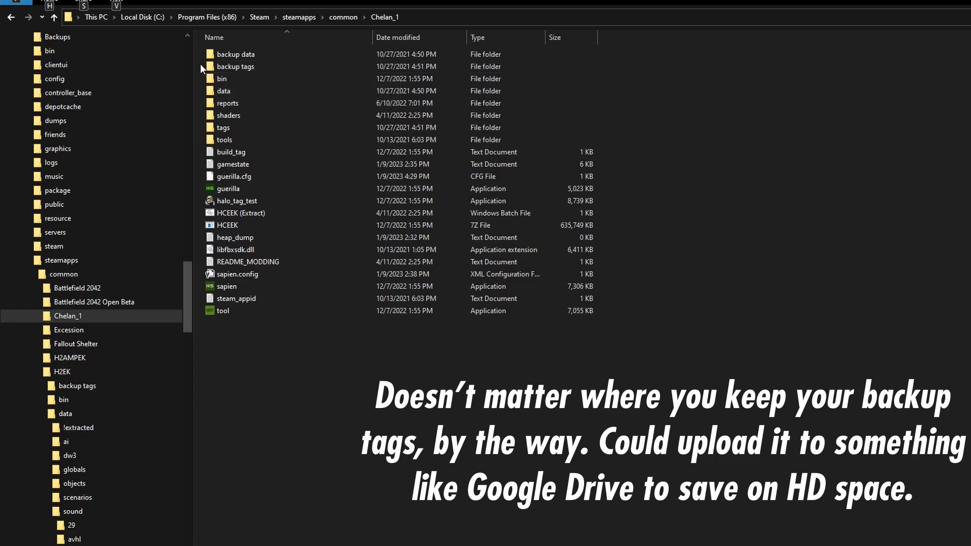
mouse_move(199, 243)
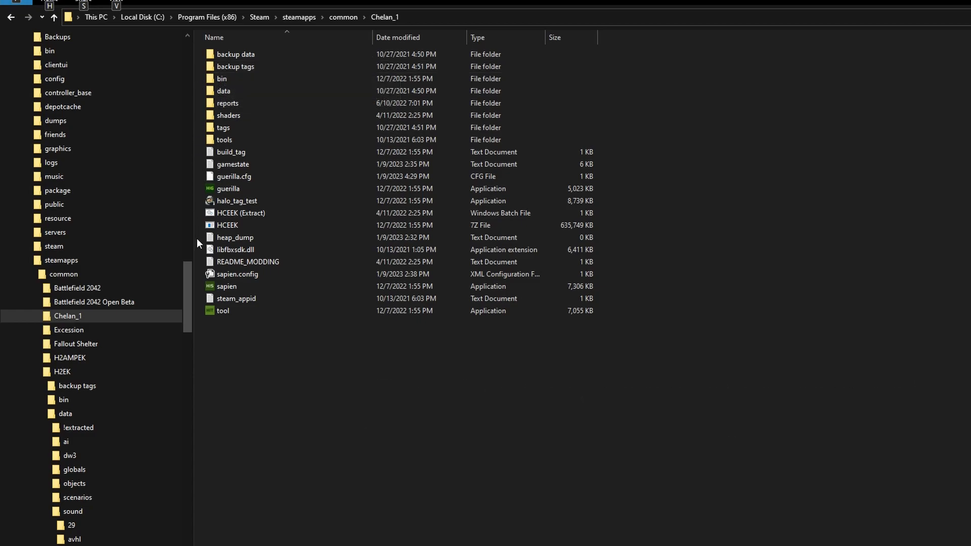
mouse_move(656, 132)
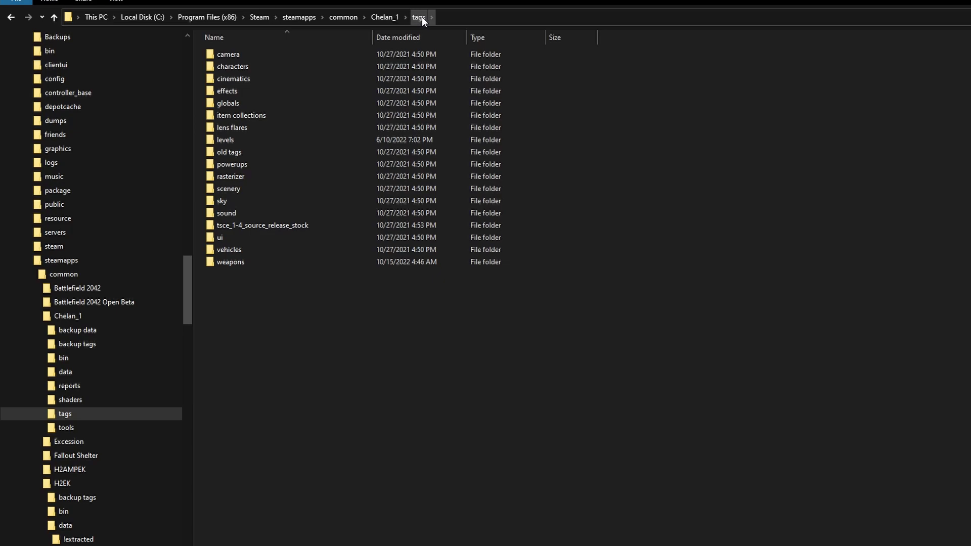
mouse_move(425, 28)
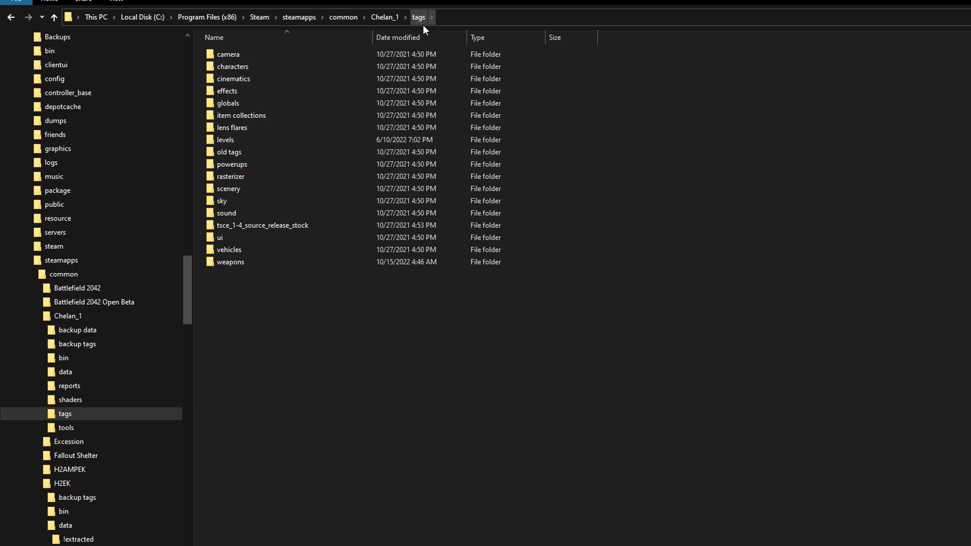
left_click(248, 152)
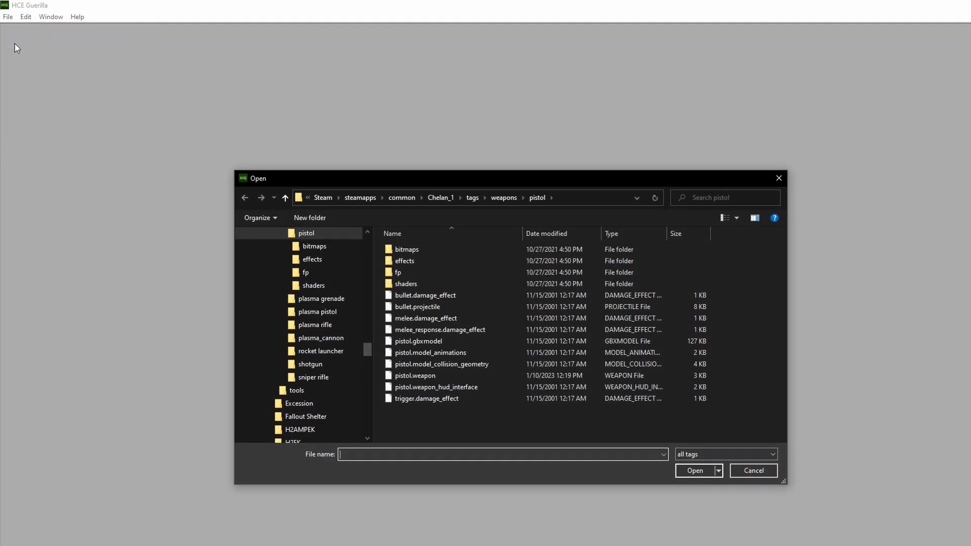
Load tags\weapons\pistol\pistol.weapon into Guerilla for editing
left_click(473, 197)
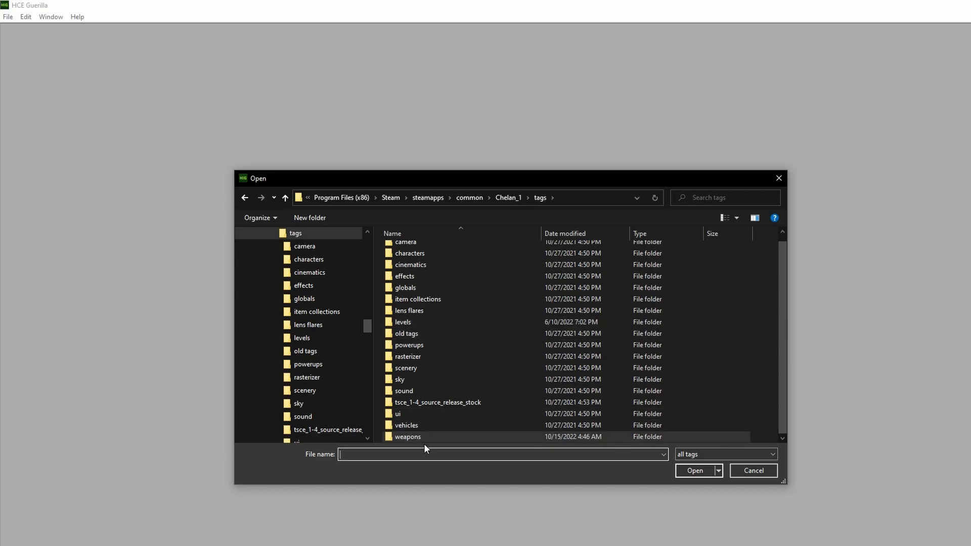
double_click(407, 437)
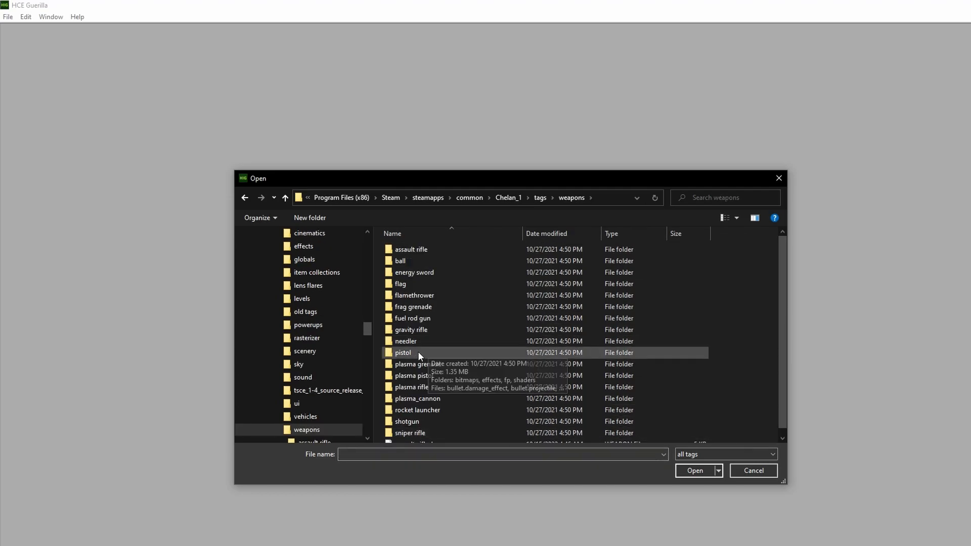
double_click(403, 352)
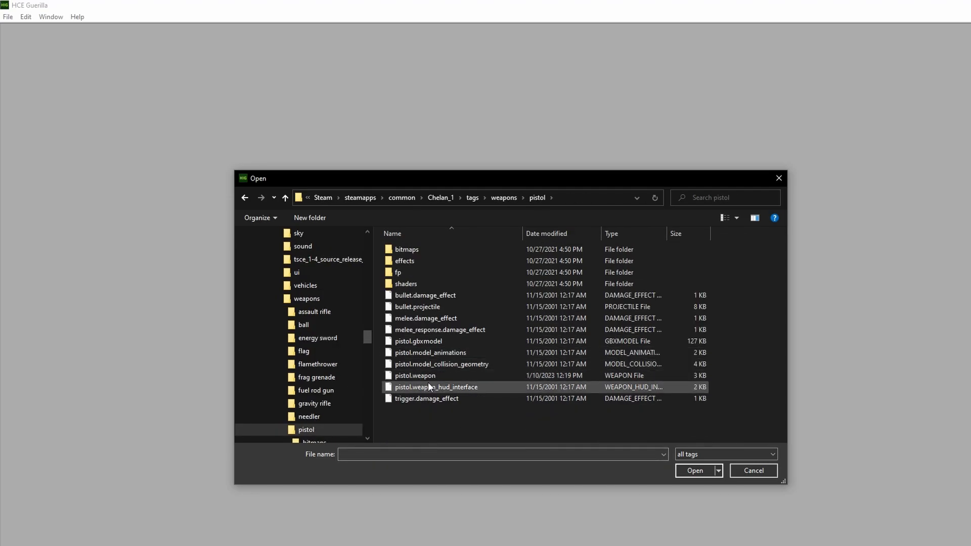
double_click(415, 376)
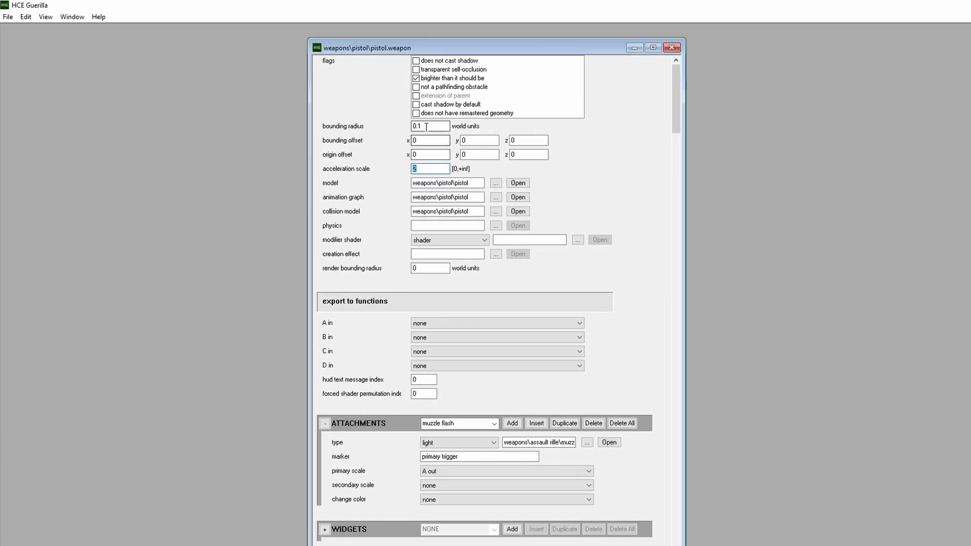
mouse_move(601, 162)
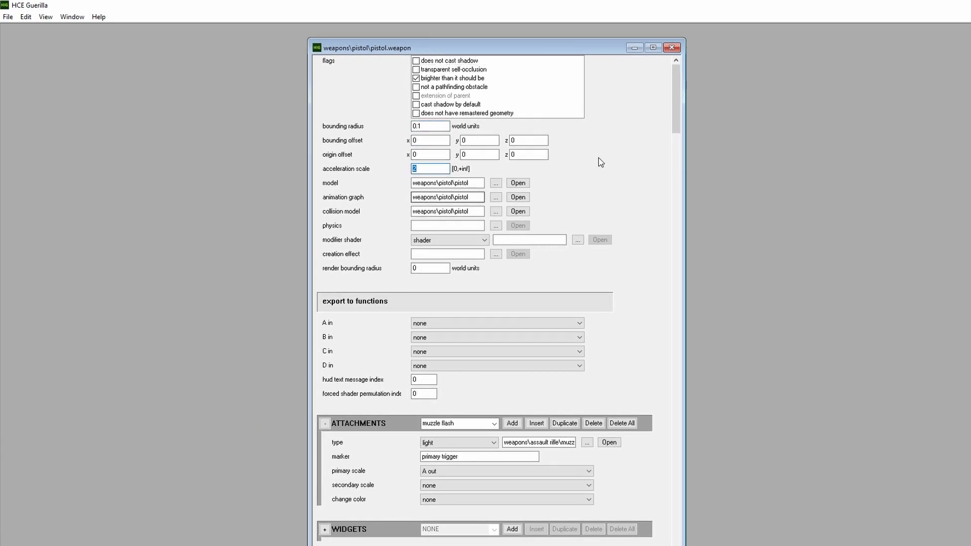
Change the TRIGGERS firing rounds per second from 3.5 to 15 and save the tag
scroll("down", 3)
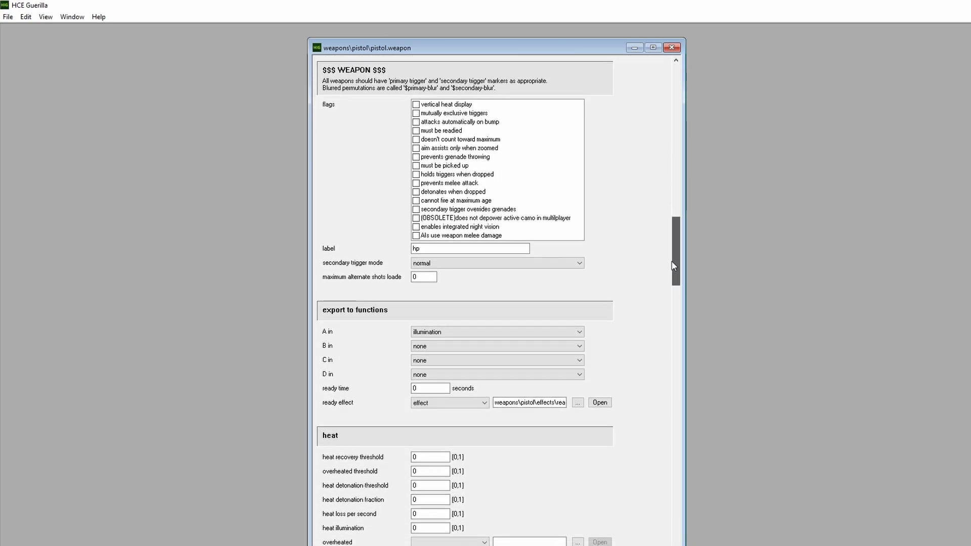
scroll("down", 3)
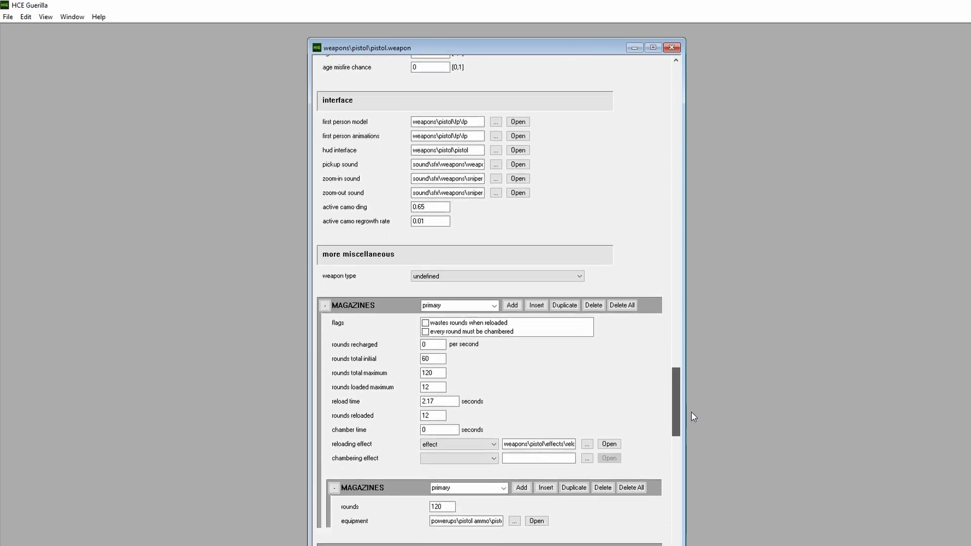
scroll("down", 3)
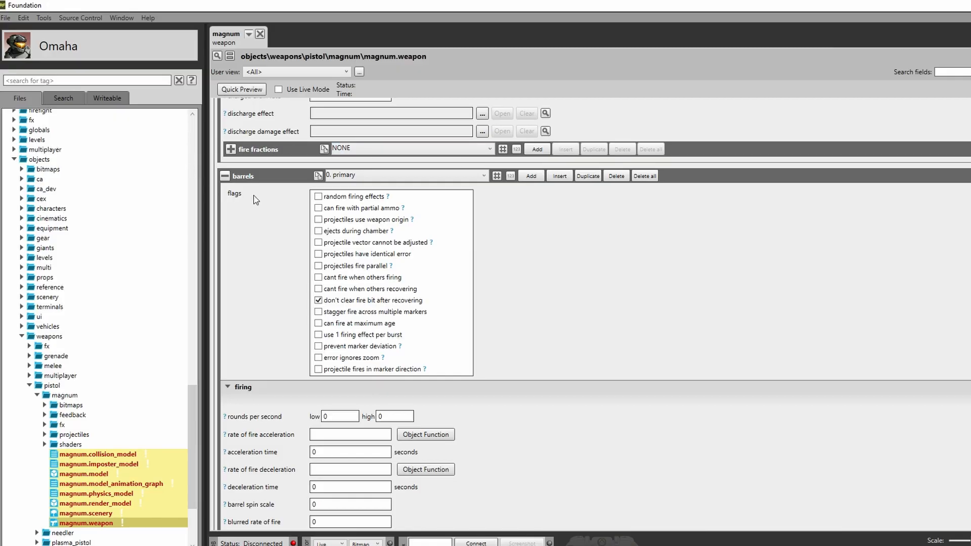
mouse_move(280, 172)
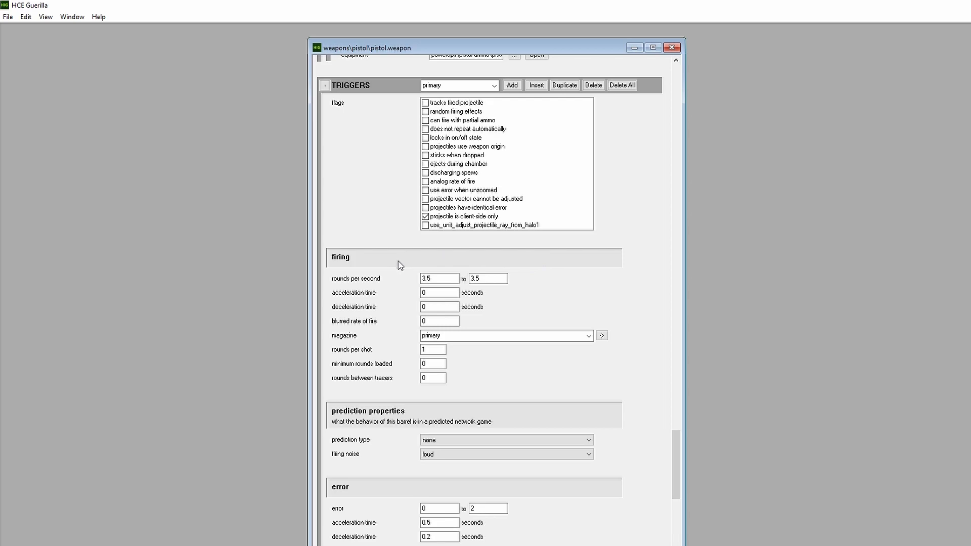
mouse_move(499, 263)
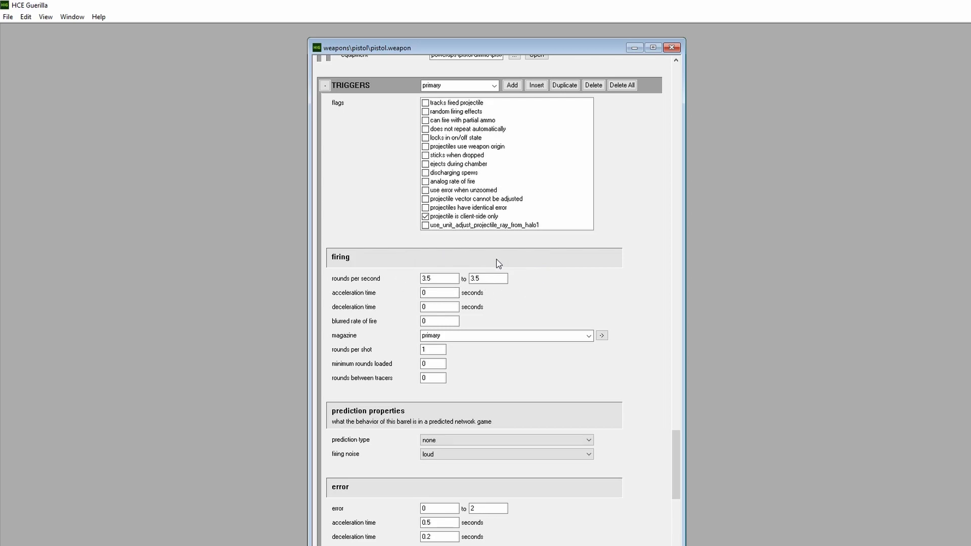
mouse_move(490, 293)
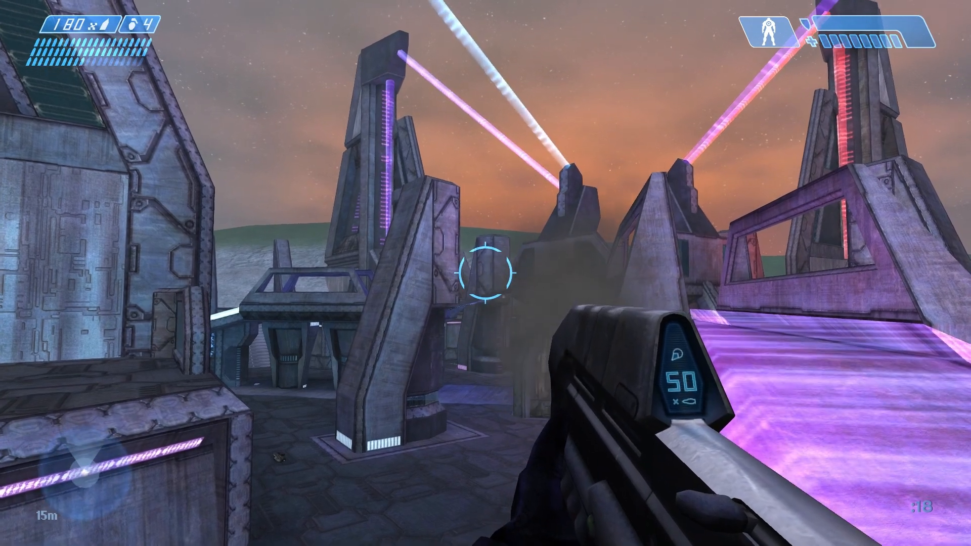
left_click(486, 273)
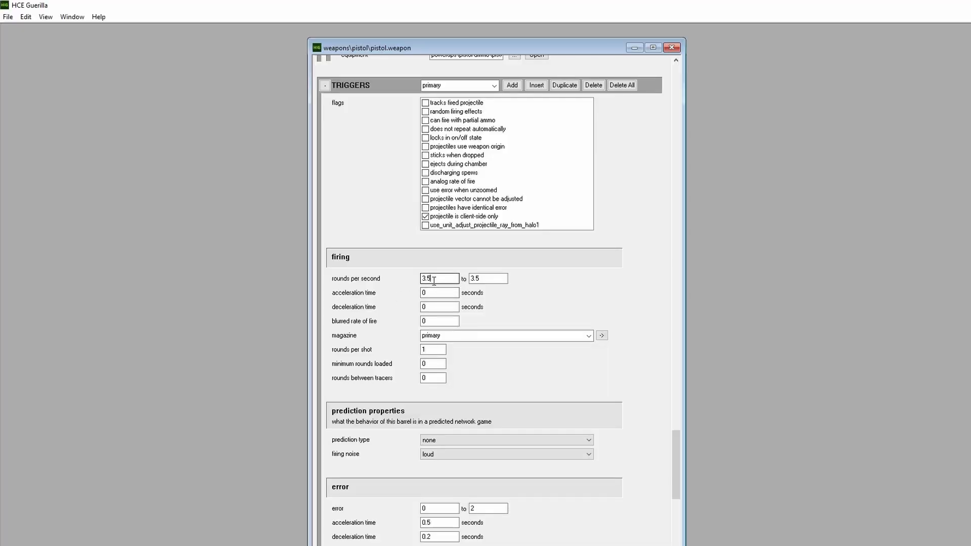
type("15")
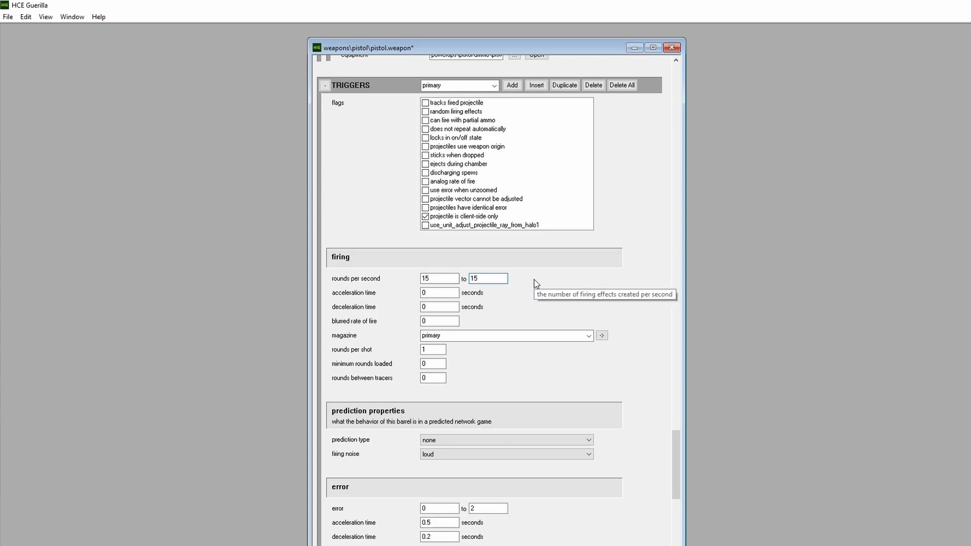
mouse_move(38, 43)
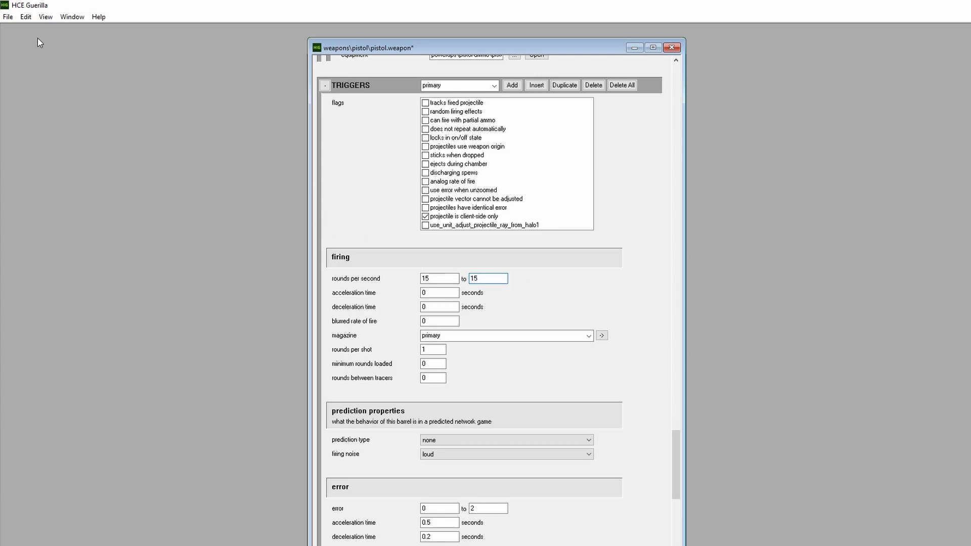
left_click(8, 17)
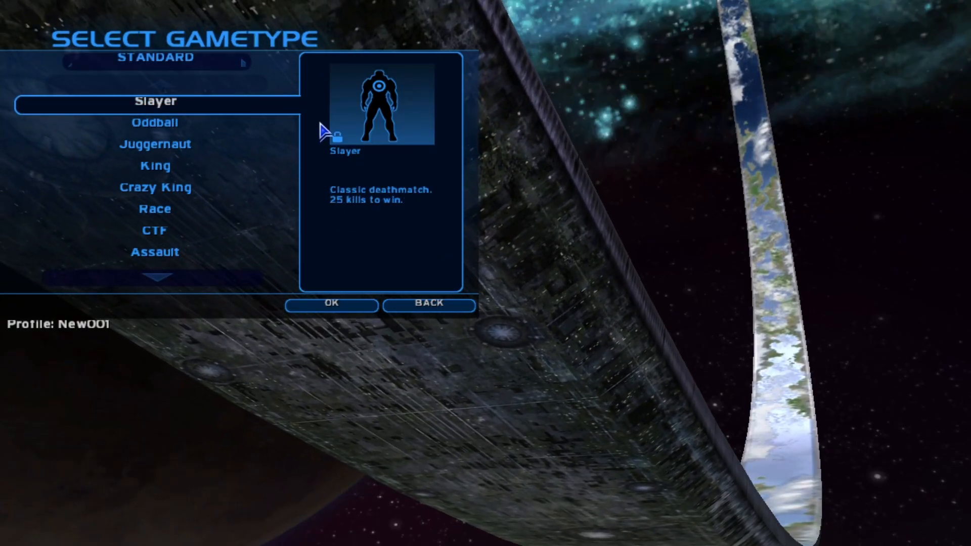
Start a Slayer match via Server Setup and fire the modified pistol in the map
left_click(332, 305)
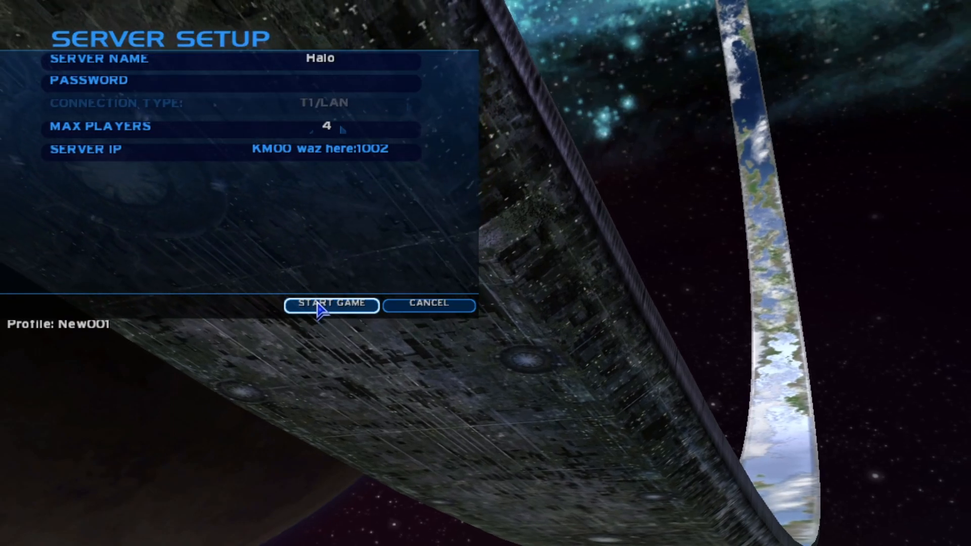
left_click(332, 304)
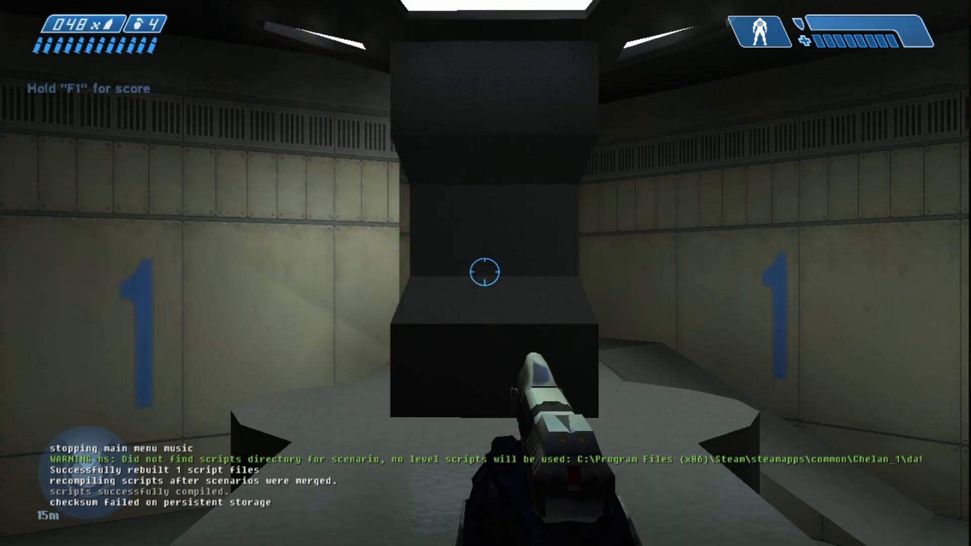
left_click(485, 273)
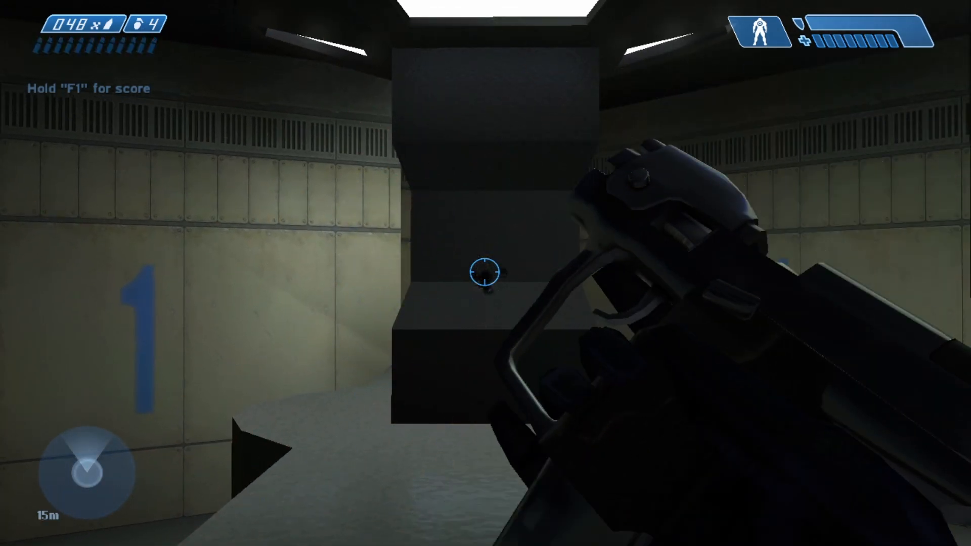
left_click(485, 273)
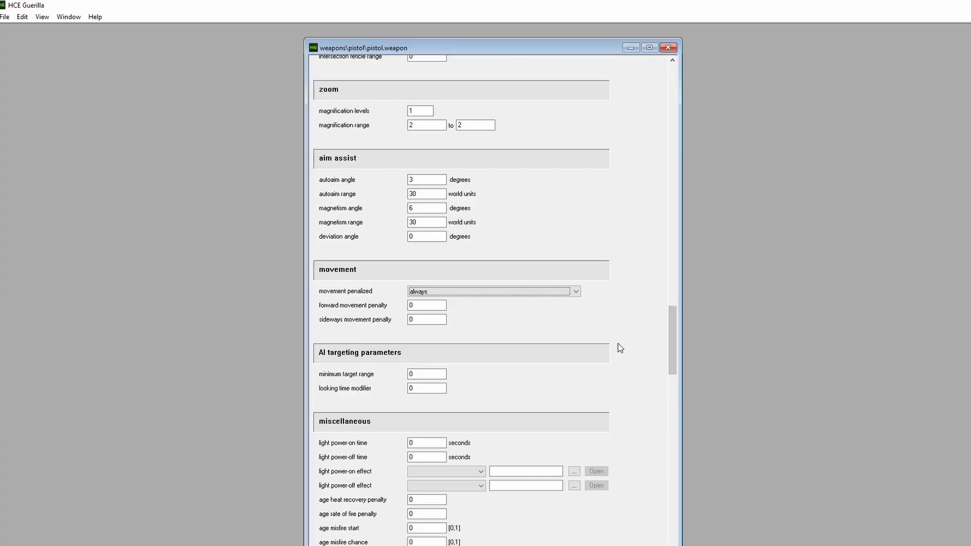
mouse_move(505, 290)
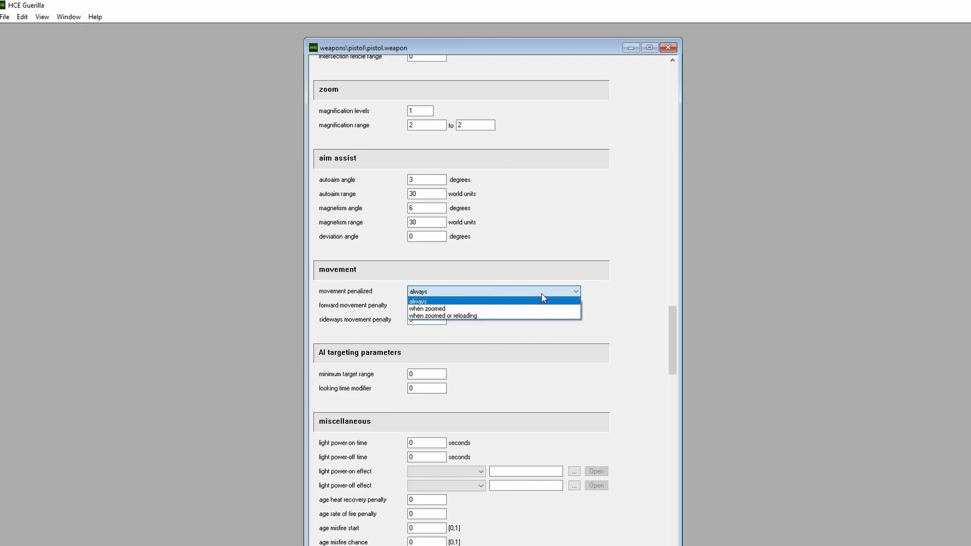
Choose 'when zoomed' for the pistol's movement penalized setting
left_click(418, 301)
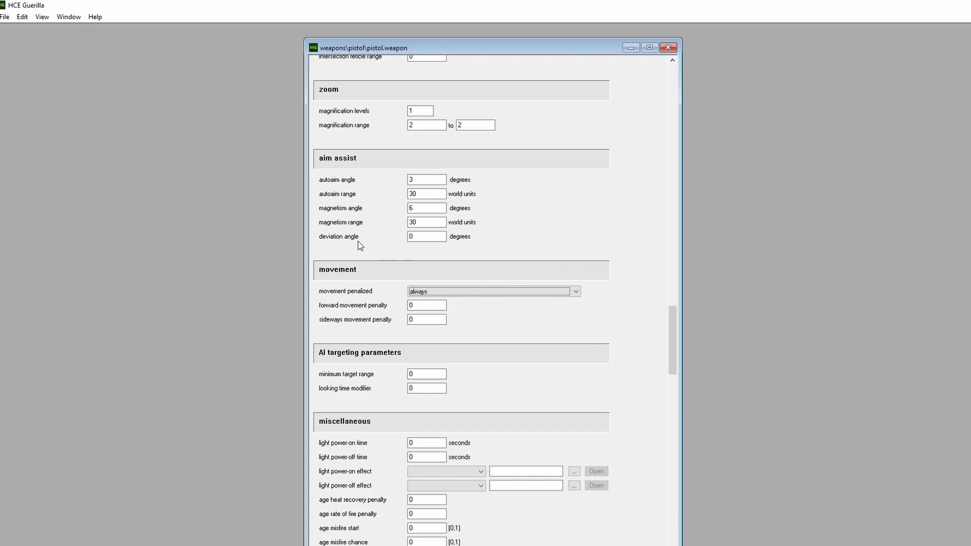
mouse_move(465, 250)
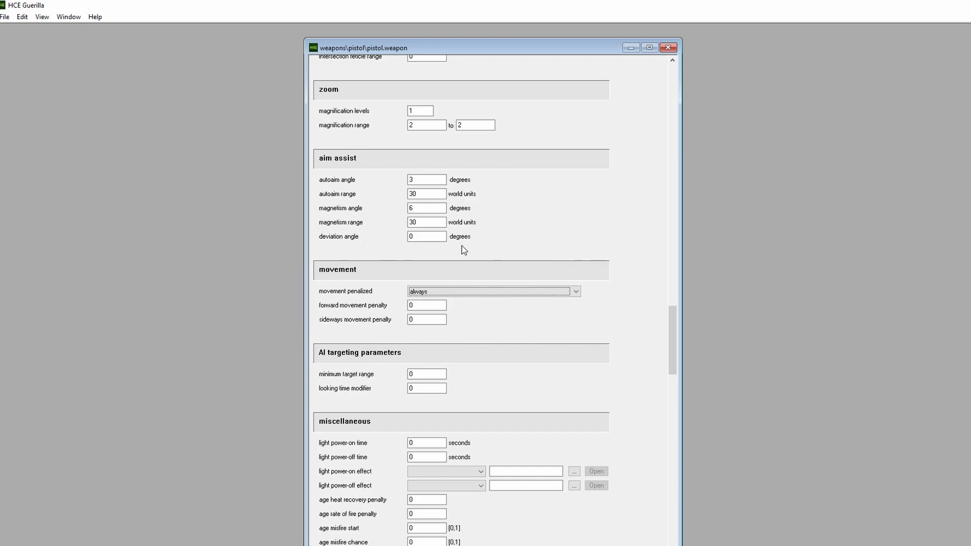
mouse_move(603, 332)
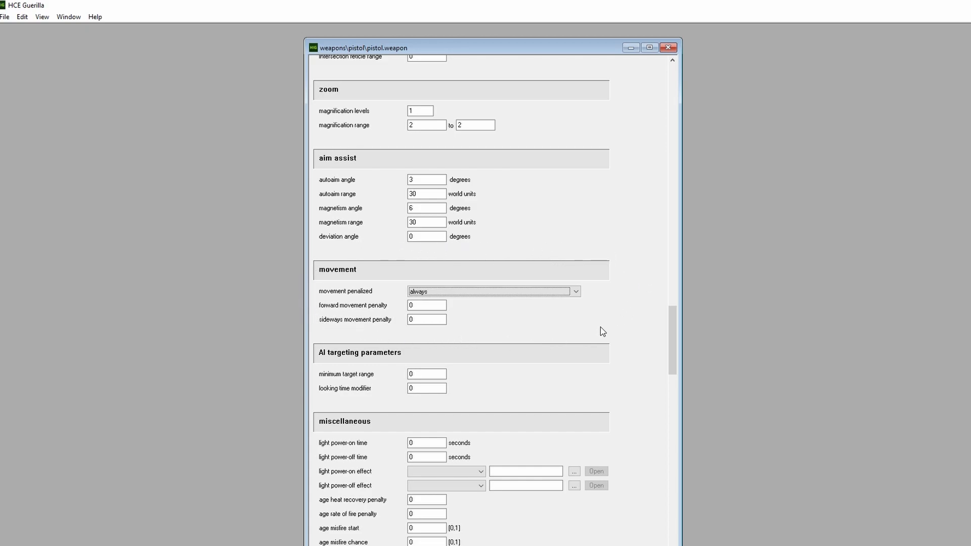
mouse_move(322, 330)
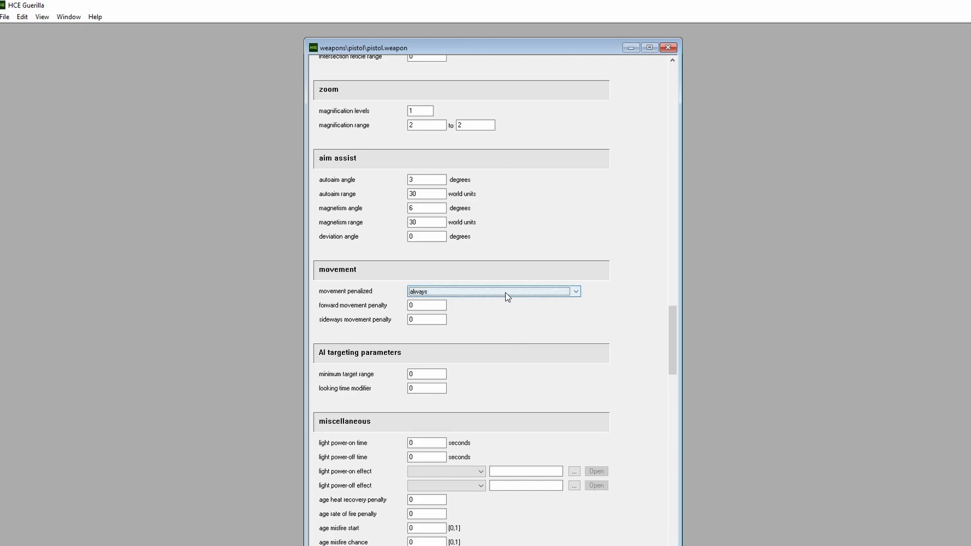
left_click(576, 291)
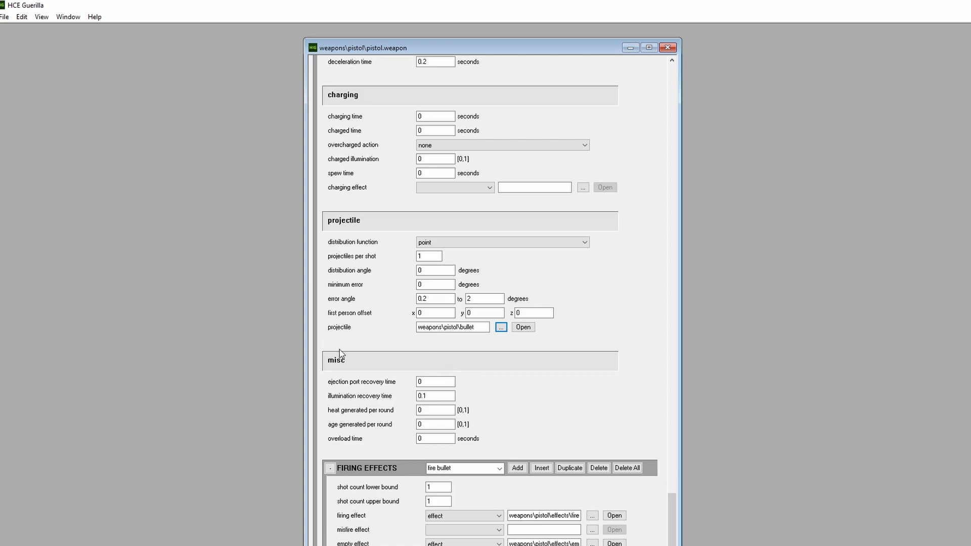
mouse_move(546, 335)
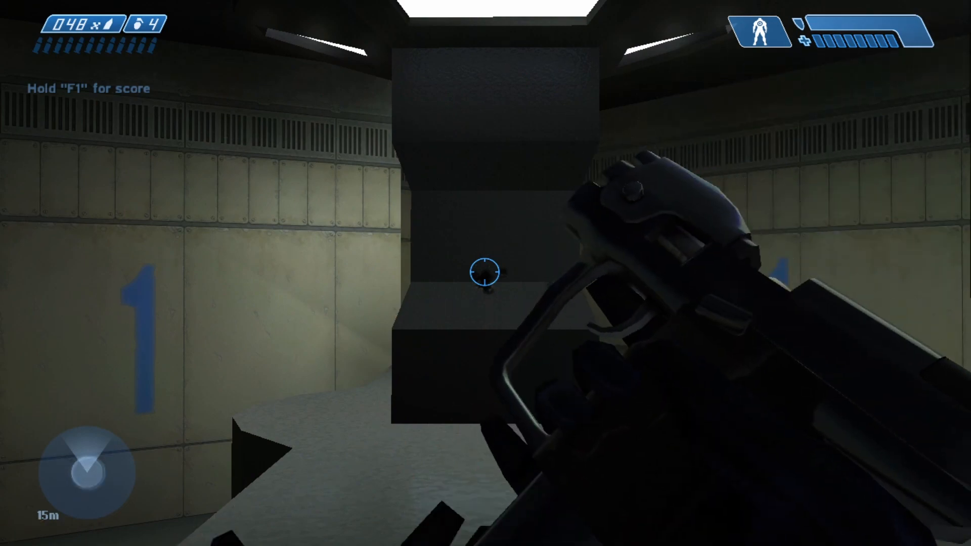
Browse for a new projectile tag, navigating up to weapons\plasma_cannon
left_click(486, 273)
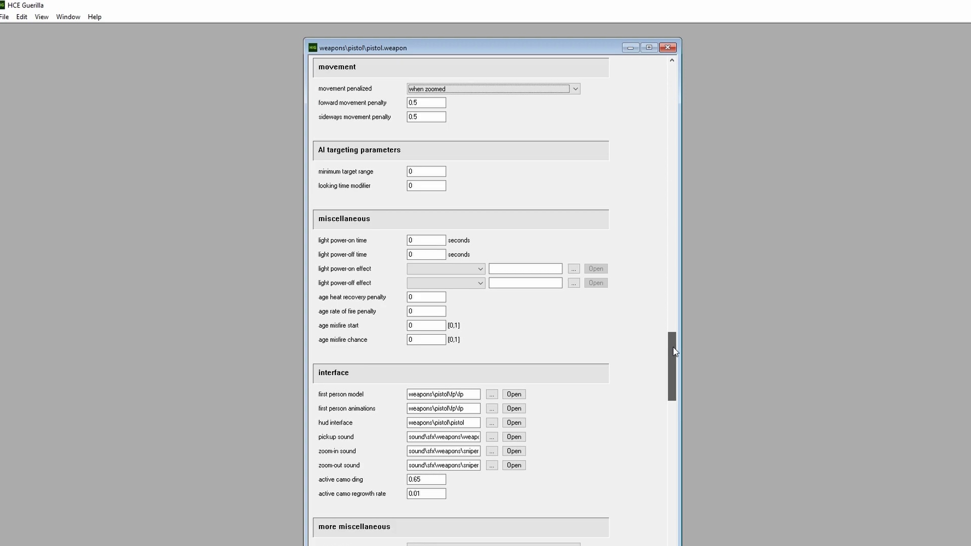
scroll("down", 3)
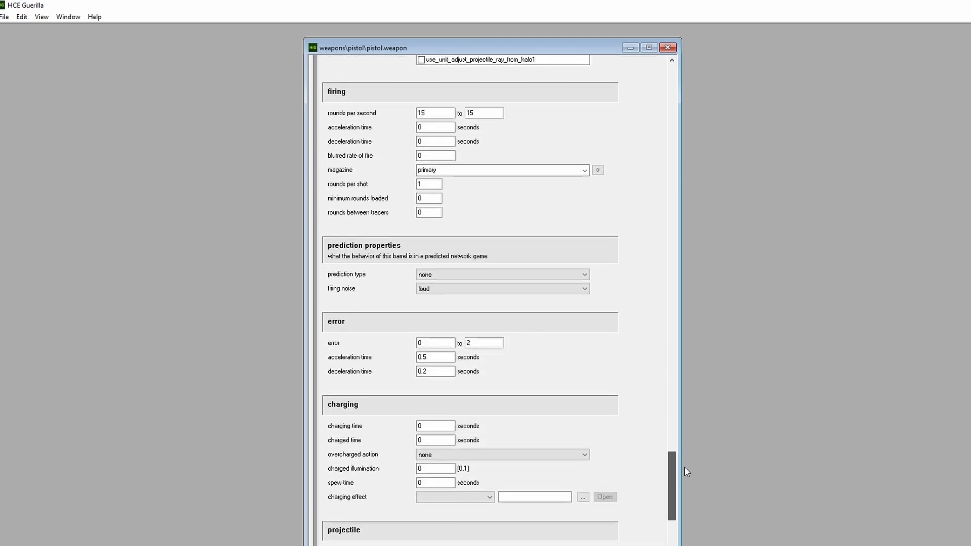
scroll("down", 3)
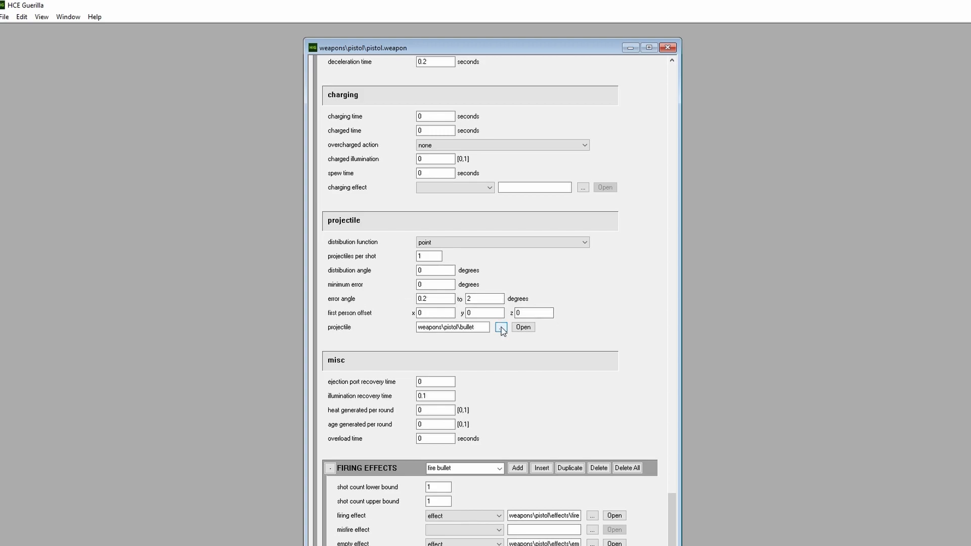
left_click(501, 327)
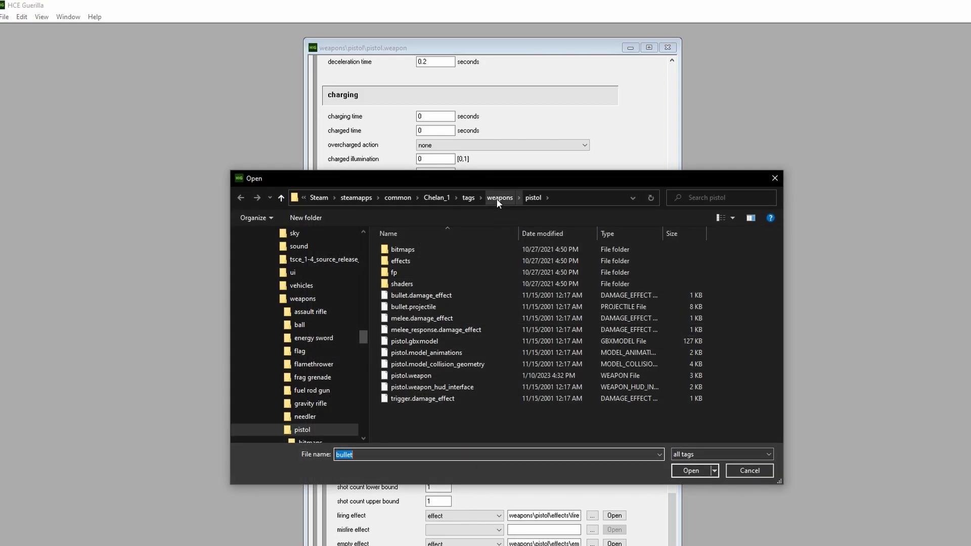
left_click(499, 197)
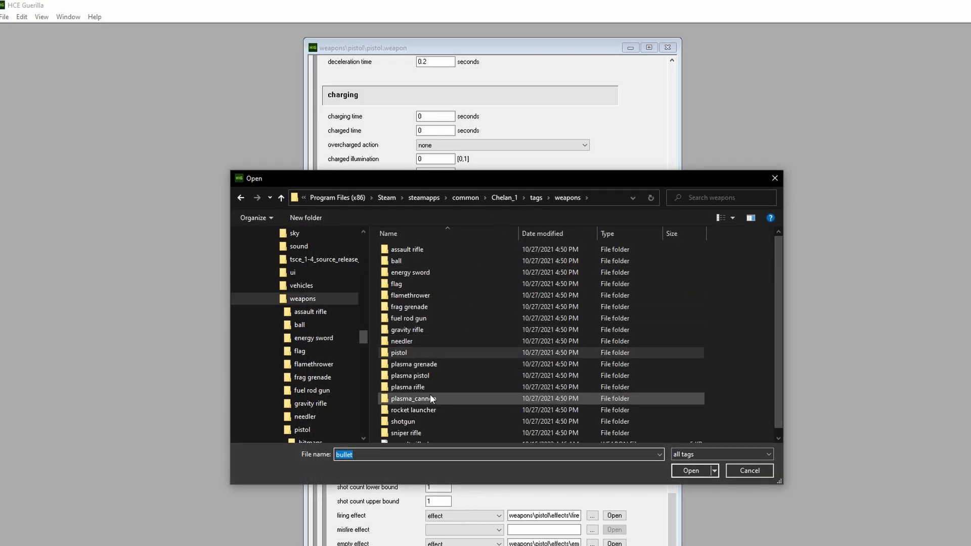
double_click(411, 399)
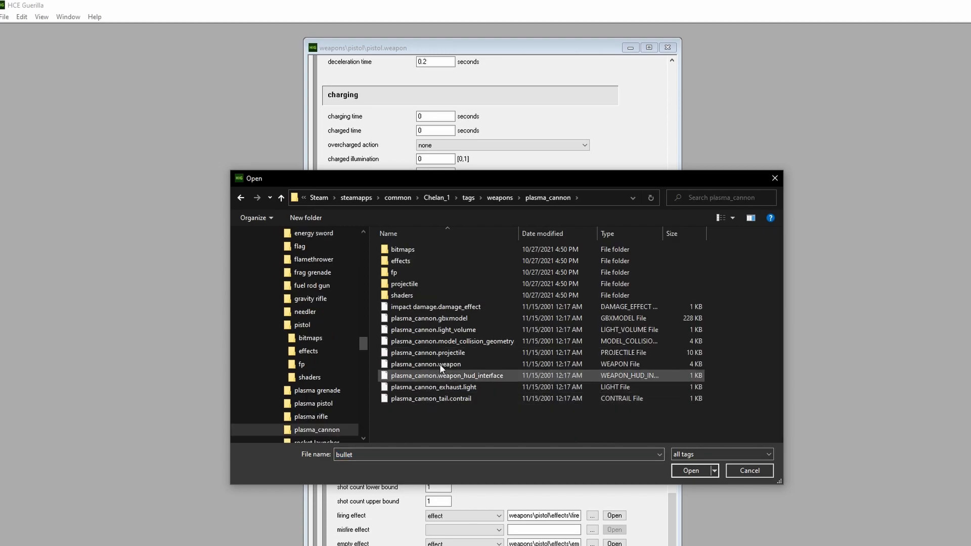
left_click(430, 352)
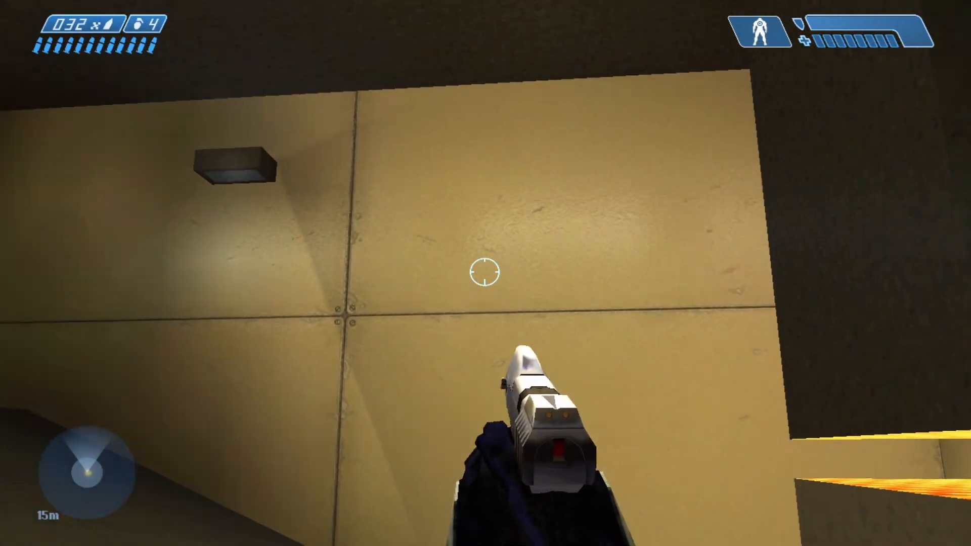
mouse_move(485, 274)
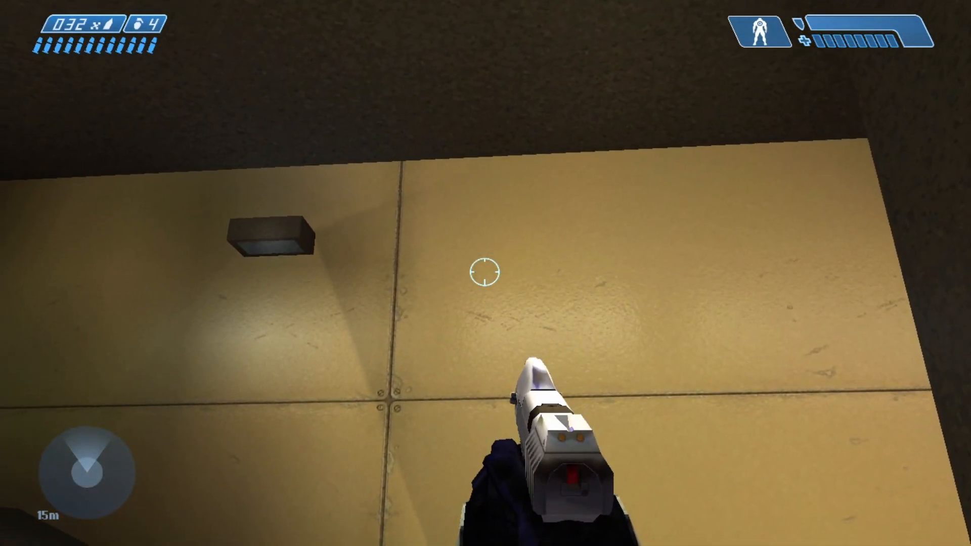
Fire the modified pistol at the wall in the Tag Test level
left_click(485, 271)
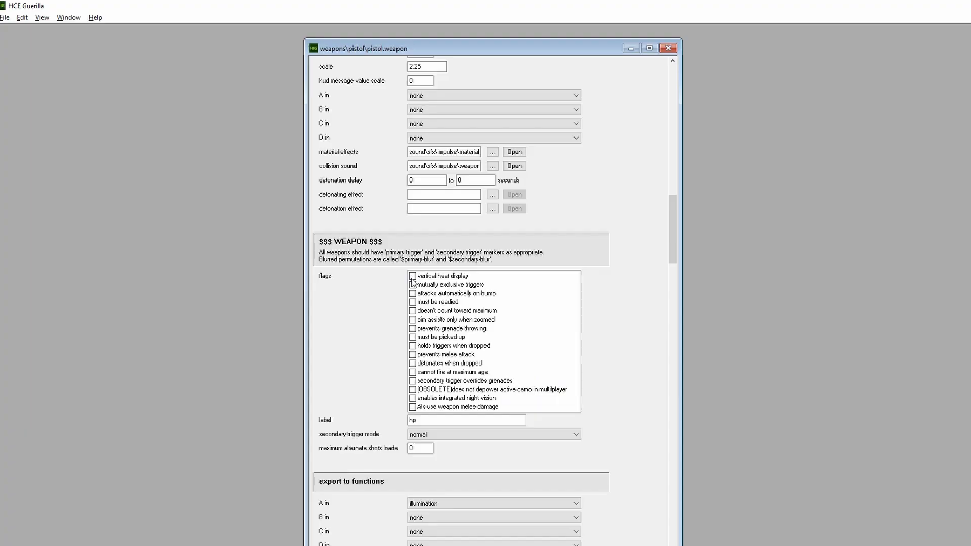
mouse_move(427, 370)
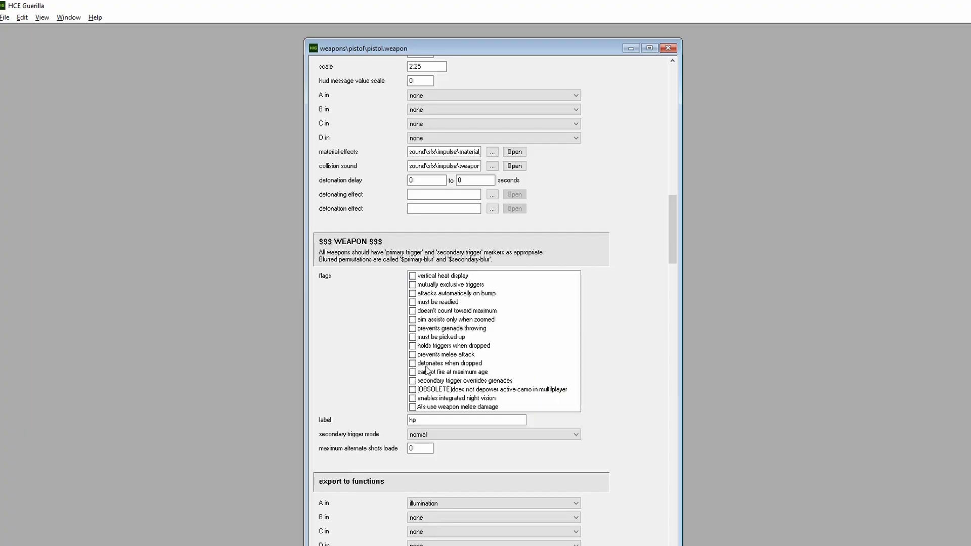
mouse_move(416, 336)
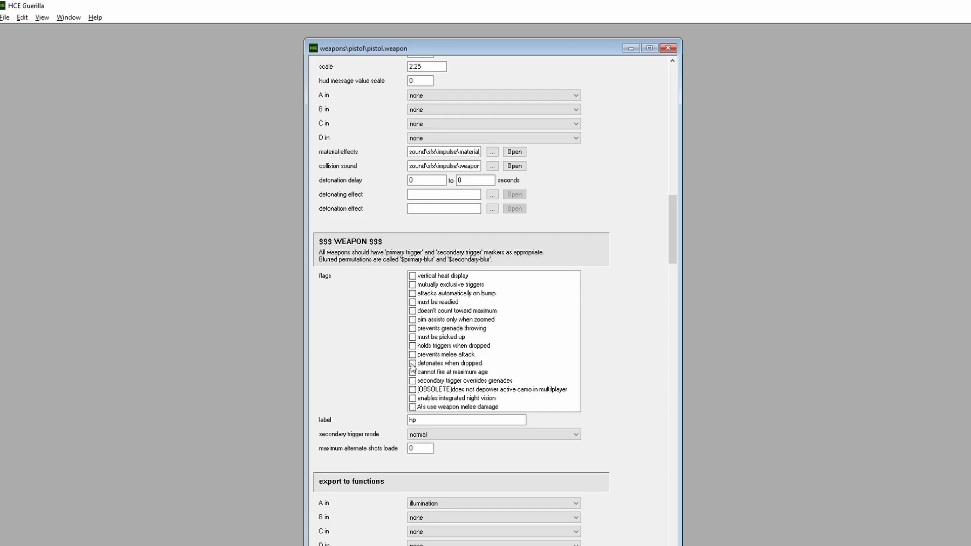
mouse_move(358, 275)
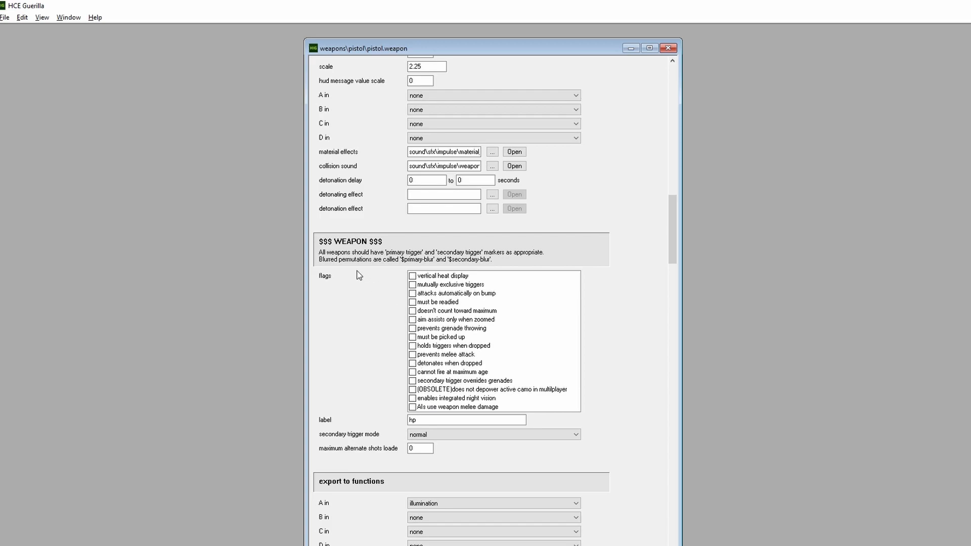
mouse_move(398, 317)
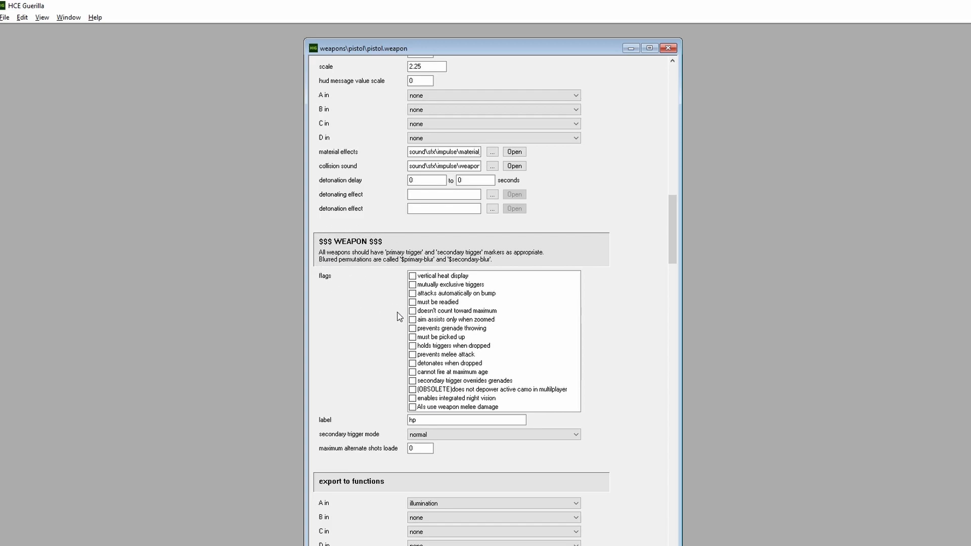
mouse_move(414, 371)
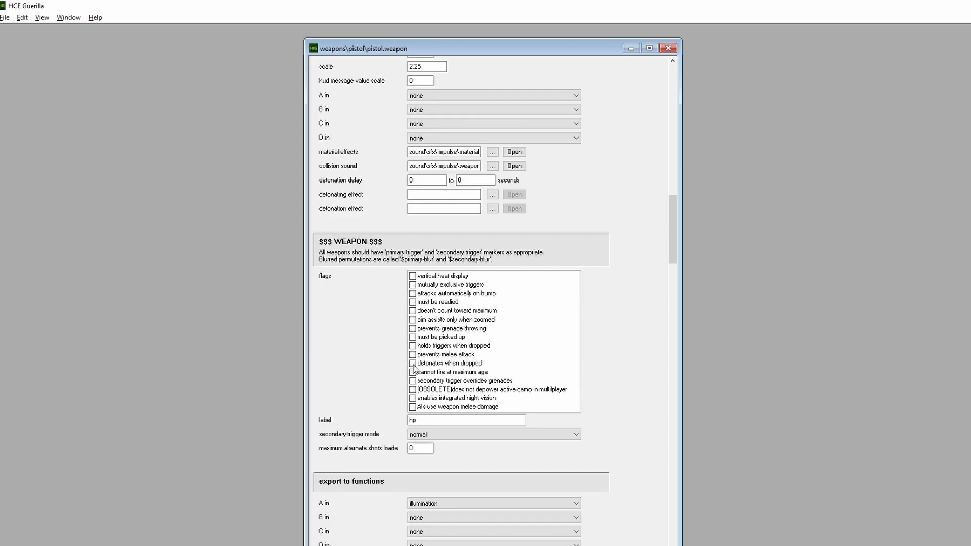
Enable the 'detonates when dropped' weapon flag on the pistol
left_click(413, 363)
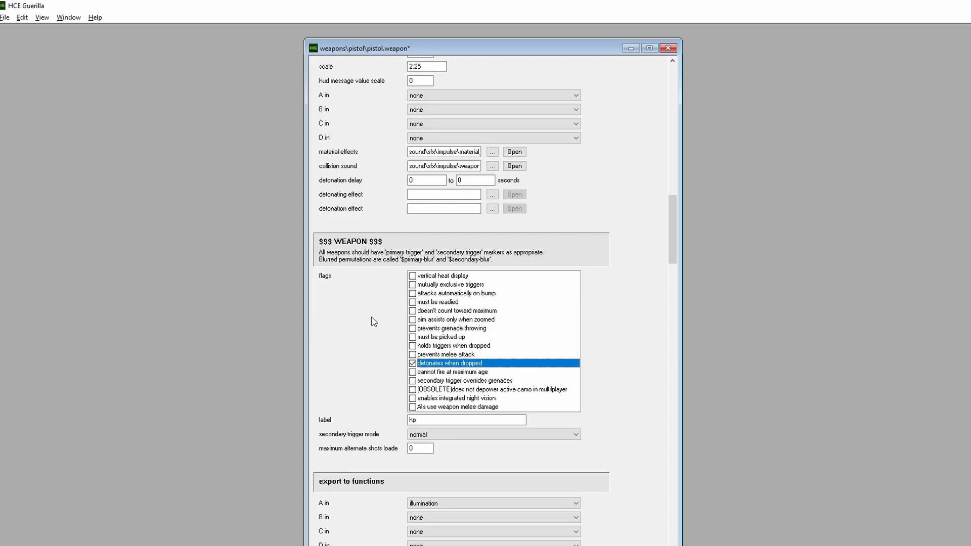
mouse_move(351, 195)
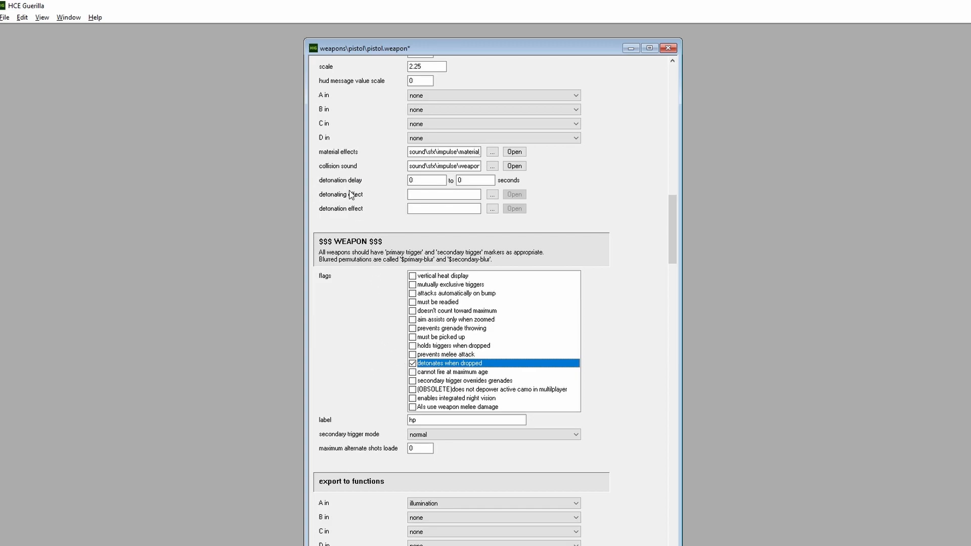
mouse_move(382, 178)
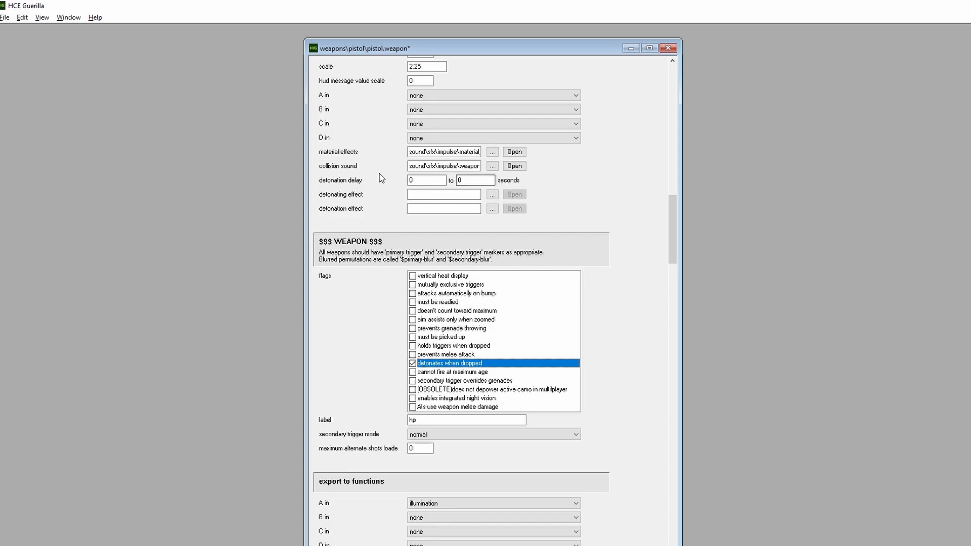
mouse_move(497, 184)
type("2")
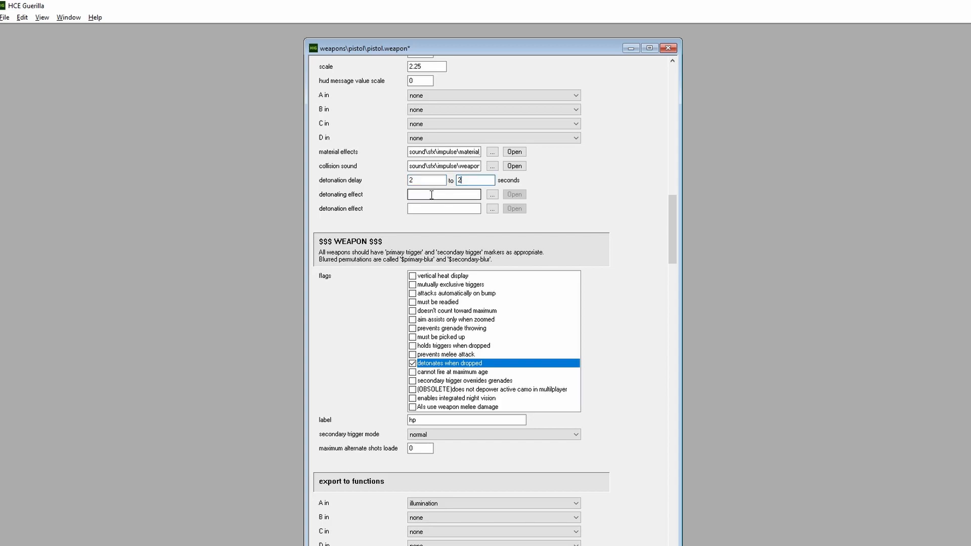
mouse_move(362, 211)
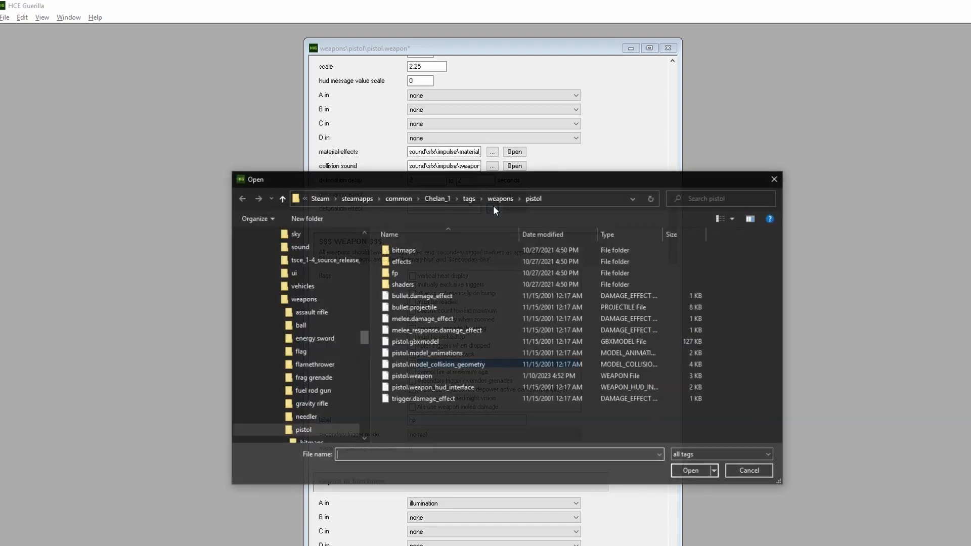
Select weapons\plasma_cannon\effects\explosion.effect as the pistol's detonation effect
left_click(500, 199)
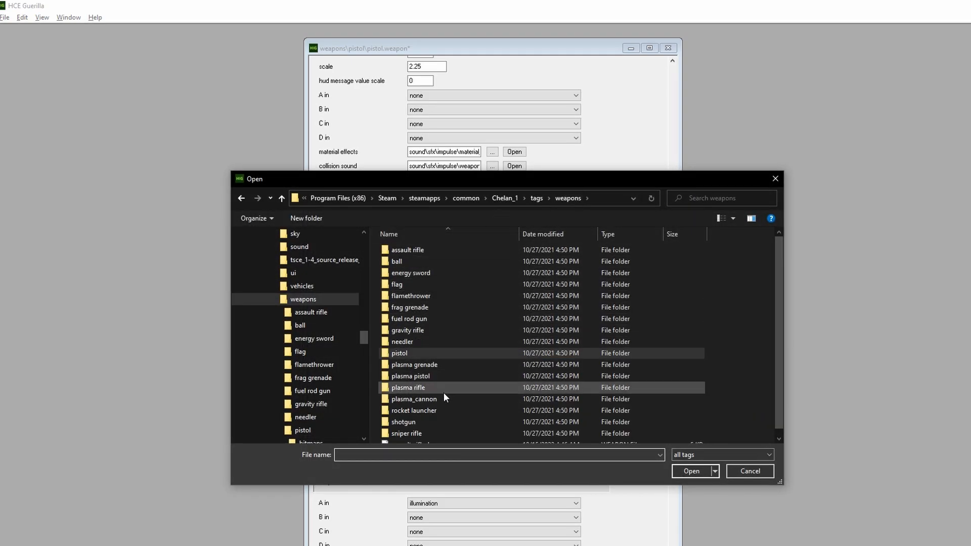
double_click(412, 399)
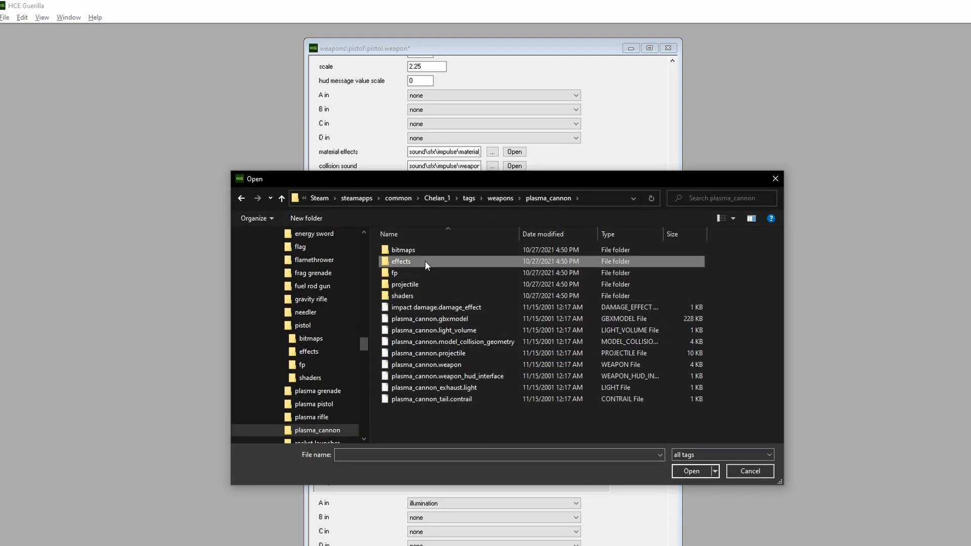
double_click(401, 261)
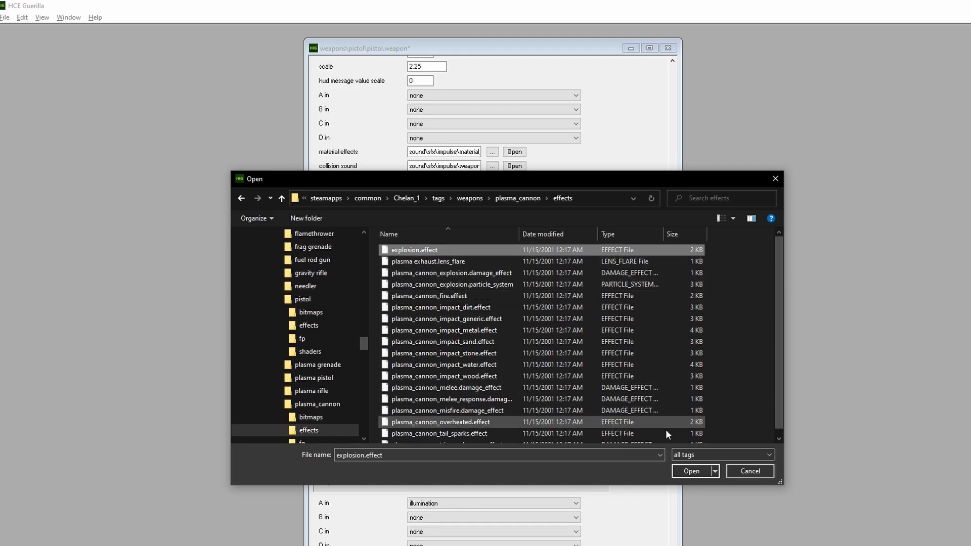
left_click(692, 472)
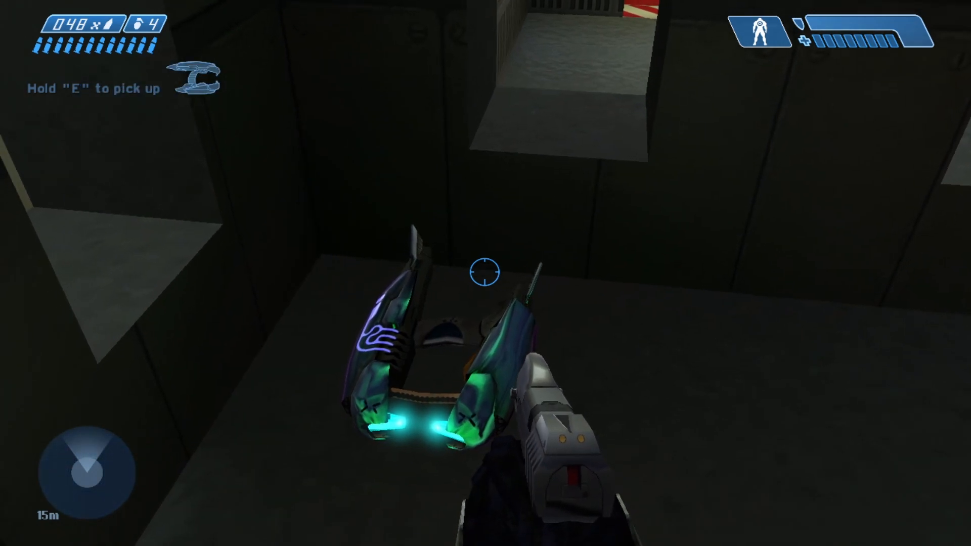
Hold E to swap the pistol for the plasma pistol and watch it detonate
key("e")
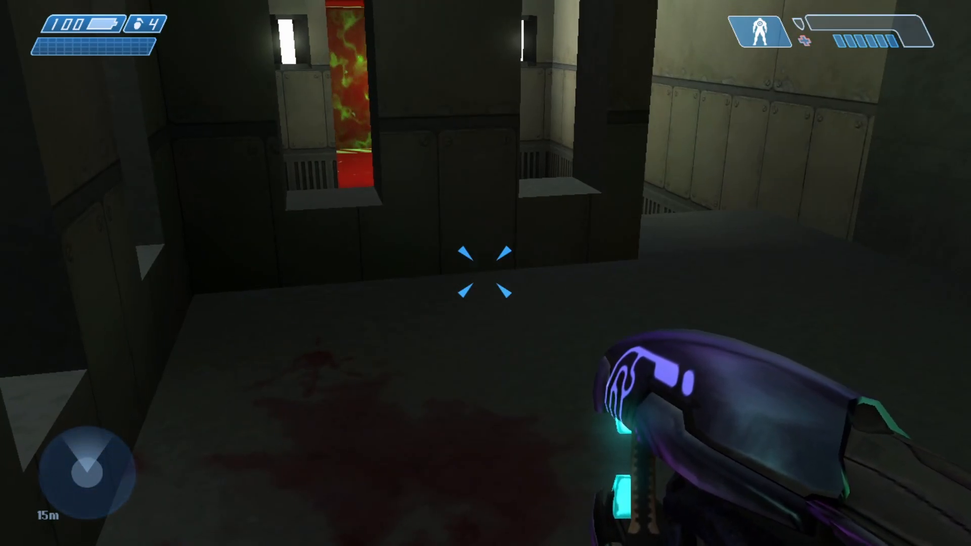
mouse_move(486, 273)
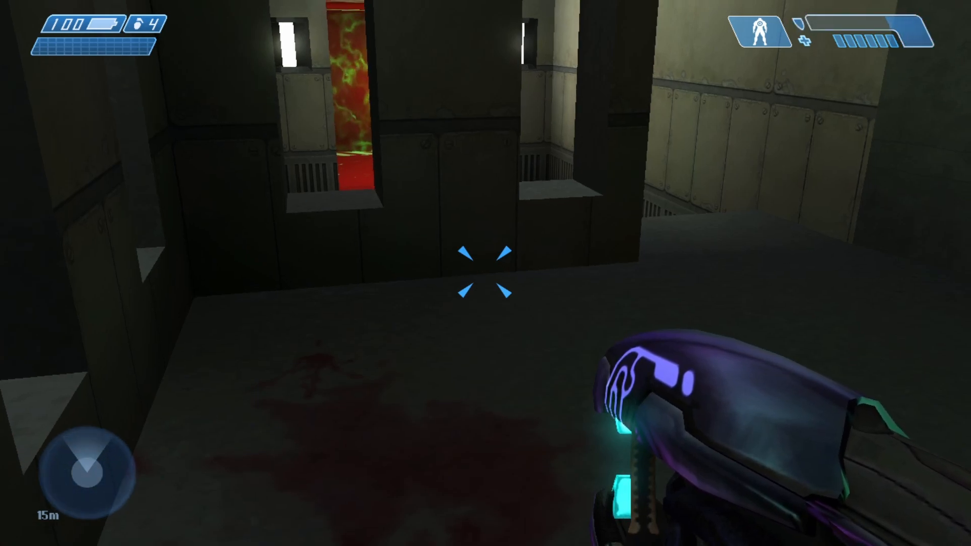
mouse_move(485, 273)
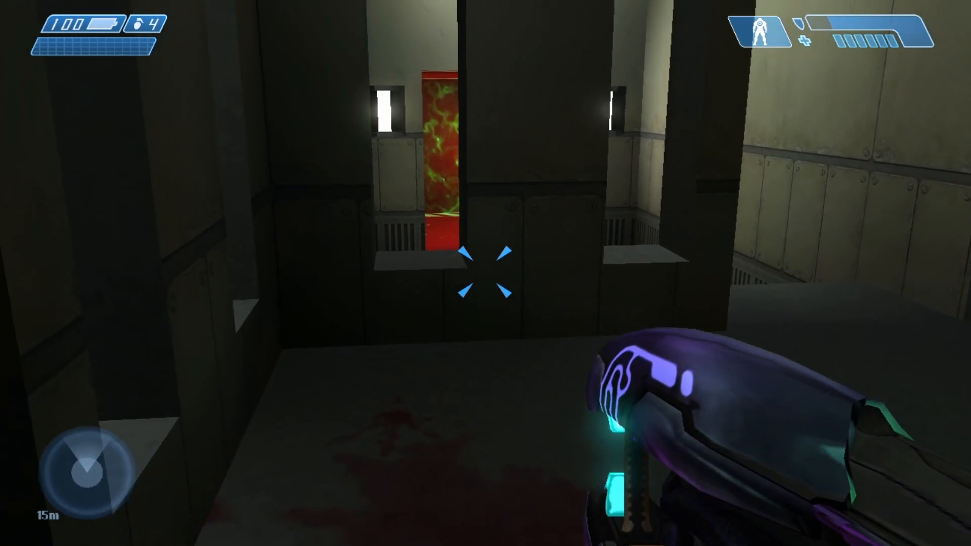
mouse_move(485, 273)
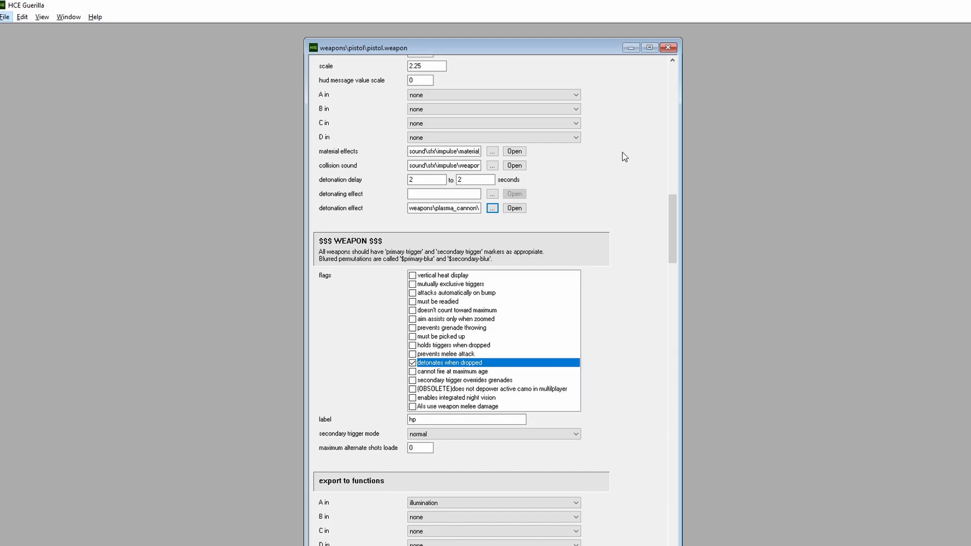
Load putput.scenario from tags\levels\test\putput via the Open dialog
left_click(5, 17)
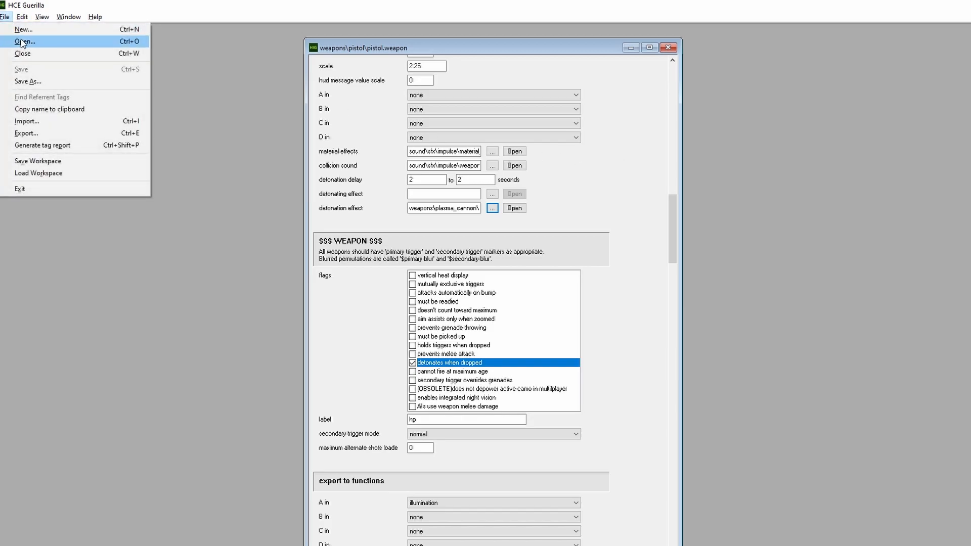
left_click(24, 41)
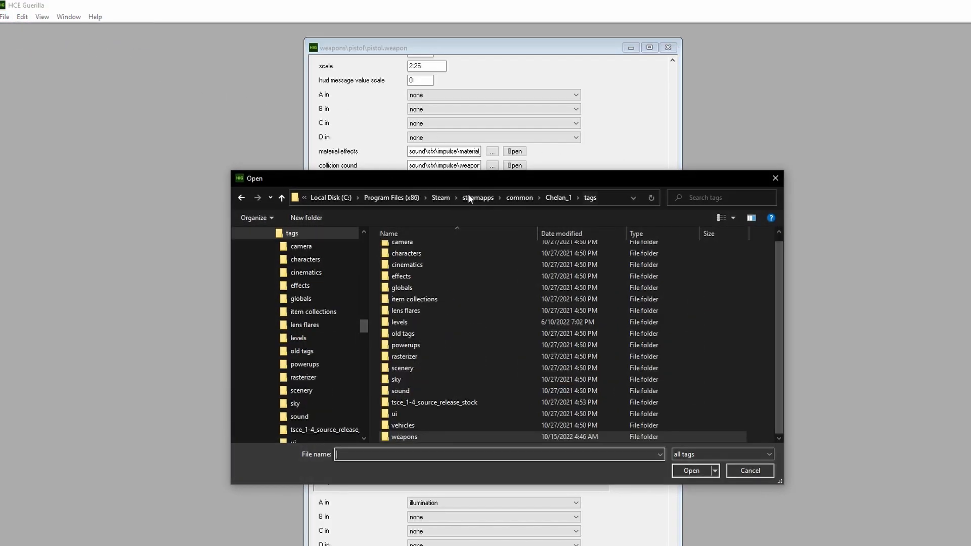
double_click(399, 322)
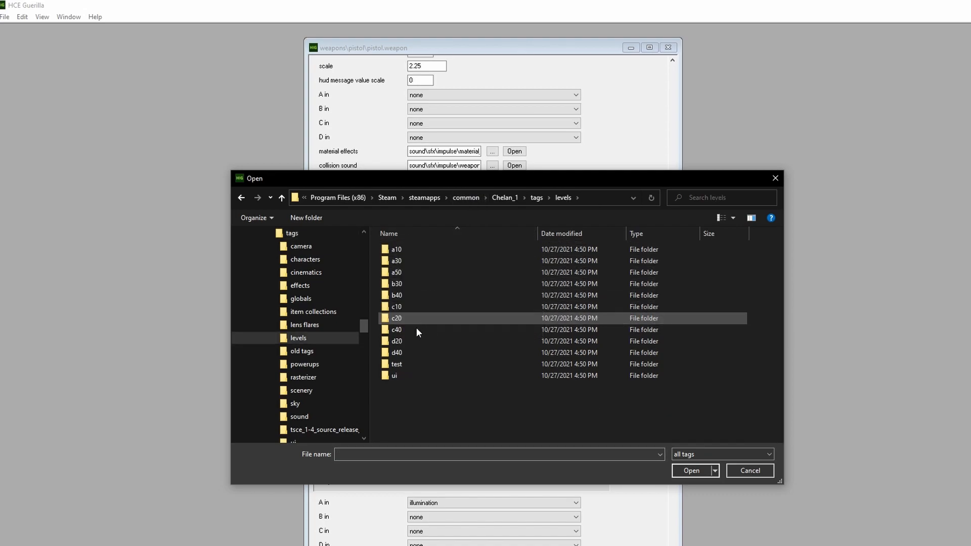
double_click(397, 364)
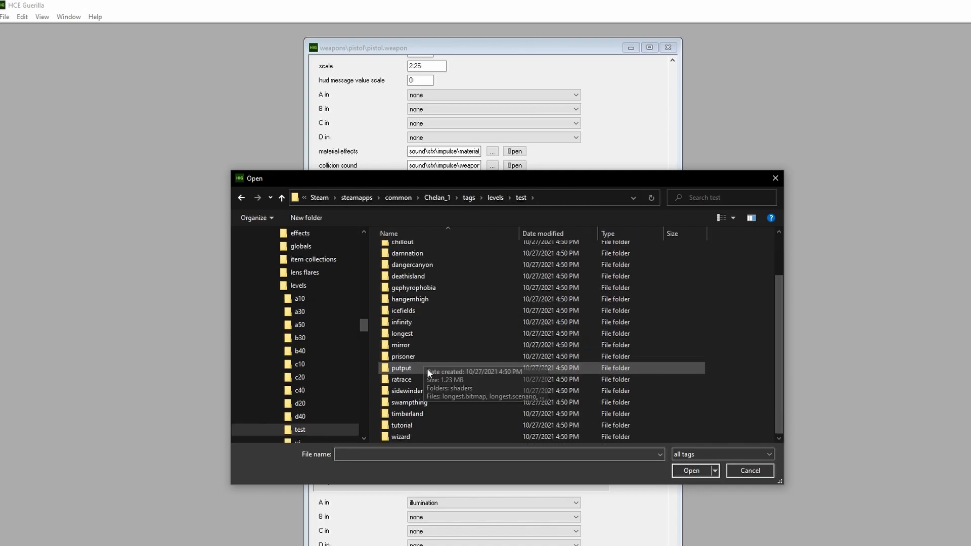
double_click(402, 368)
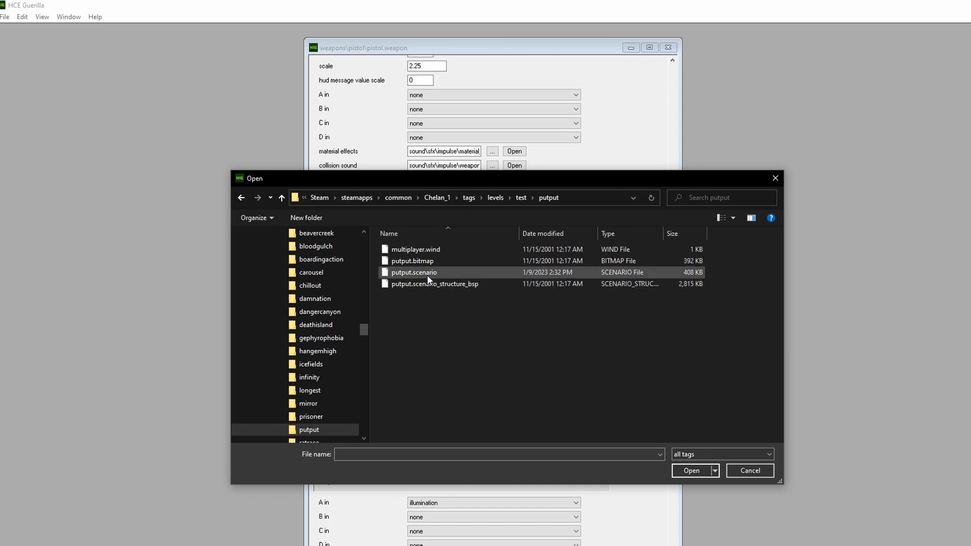
double_click(413, 272)
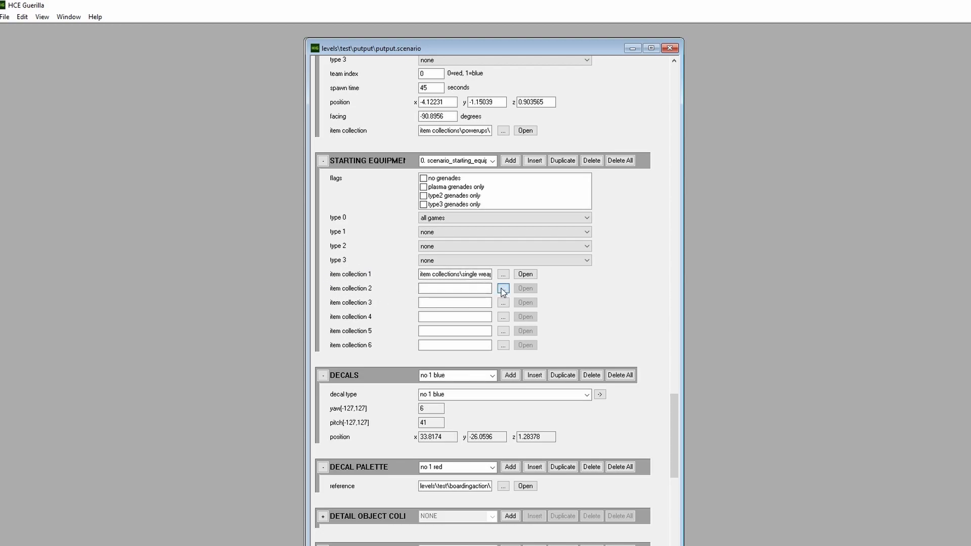
Assign needler.item_collection from single weapons to starting equipment slot 2
left_click(503, 288)
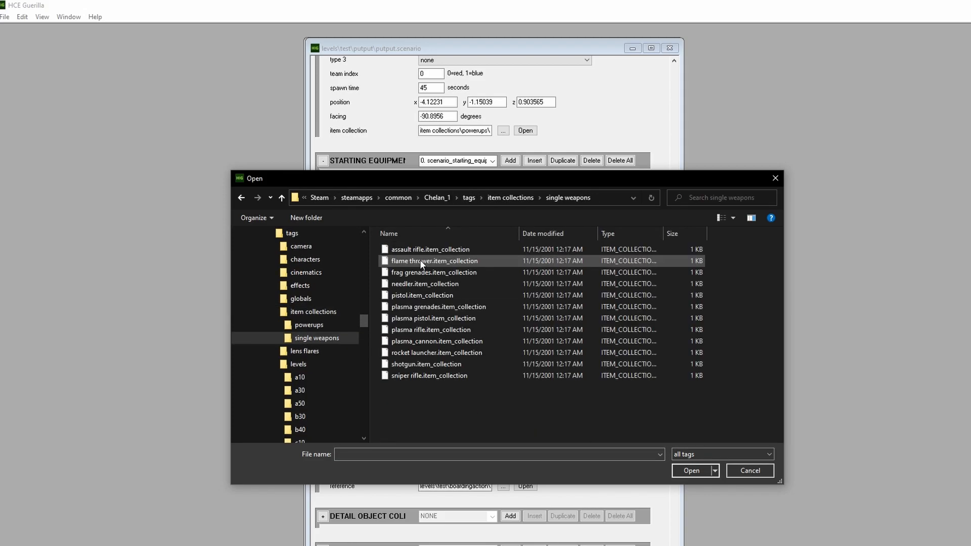
left_click(425, 283)
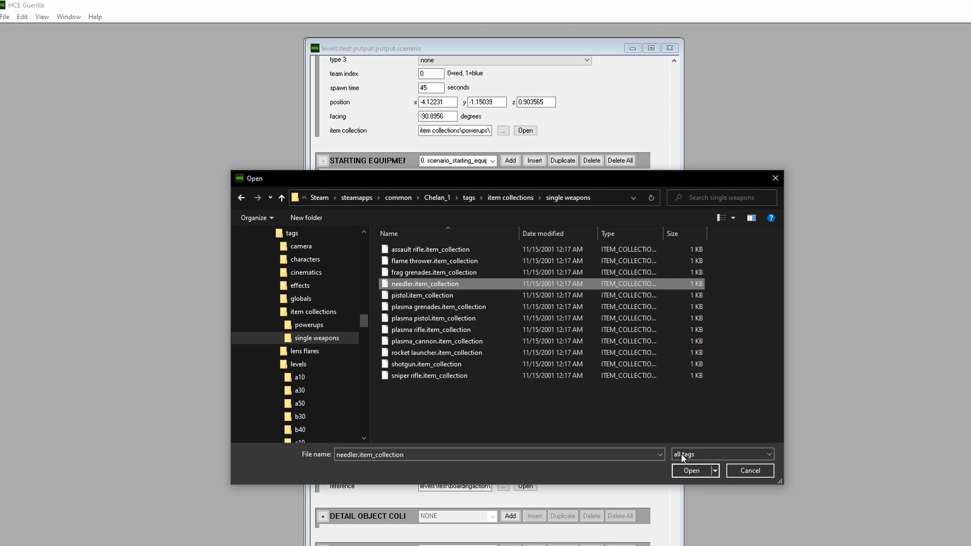
left_click(692, 470)
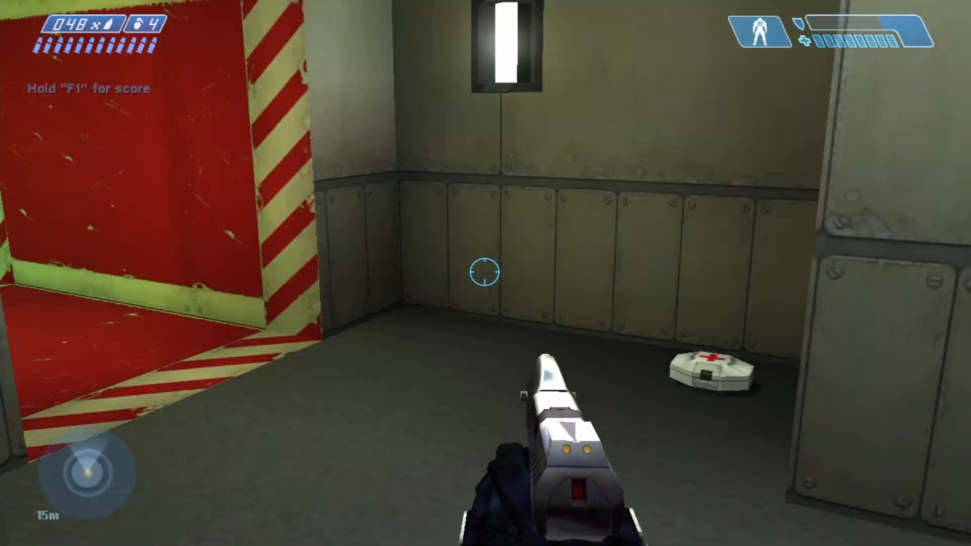
mouse_move(485, 273)
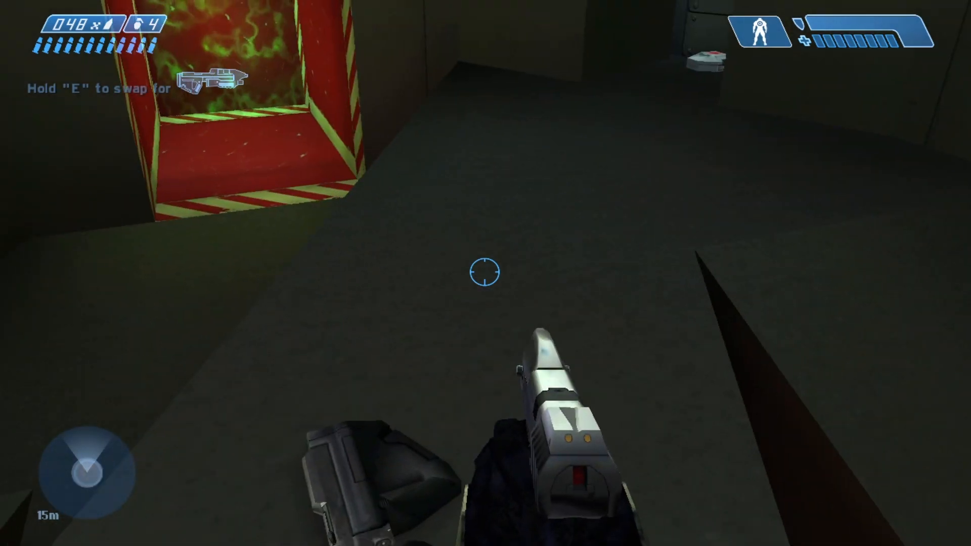
Walk the test map with the pistol past the health pack and assault rifle pickups
key("e")
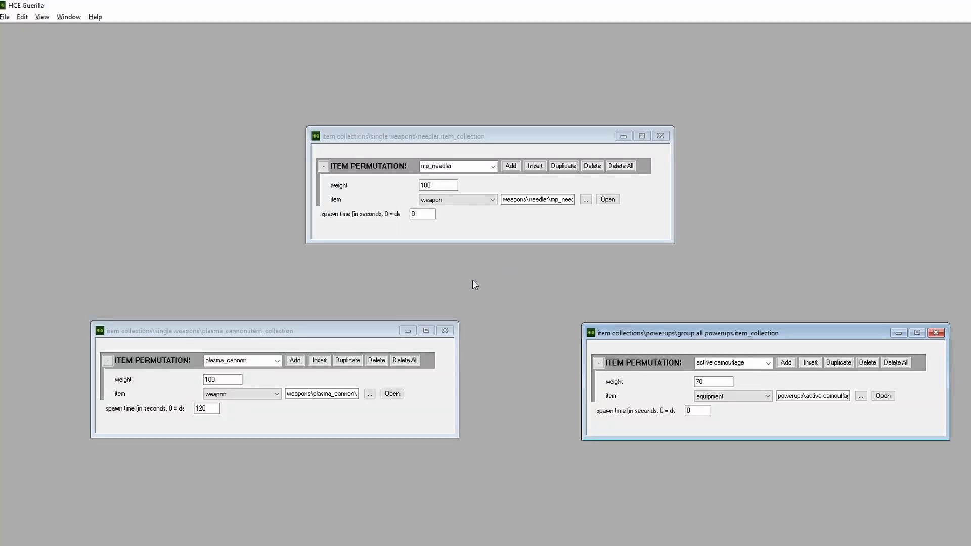
mouse_move(274, 137)
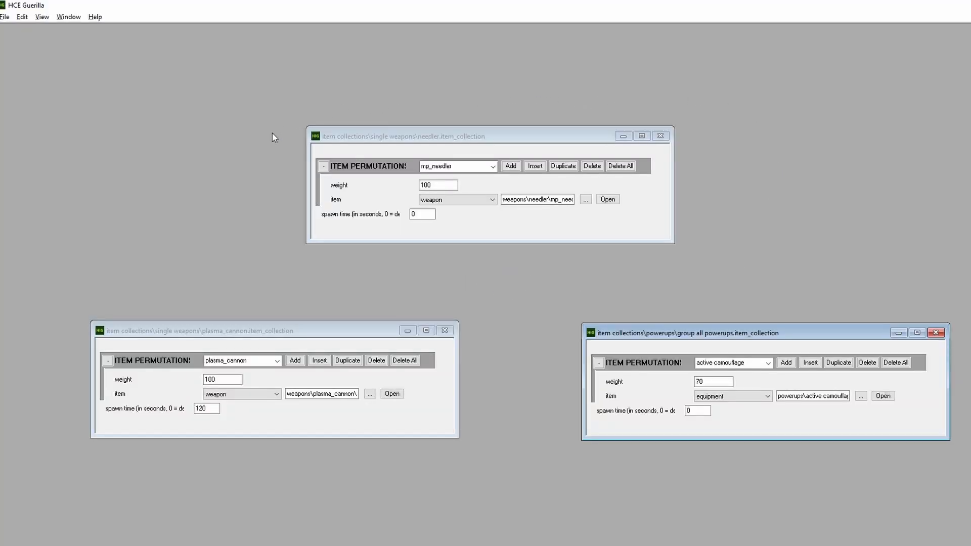
mouse_move(238, 292)
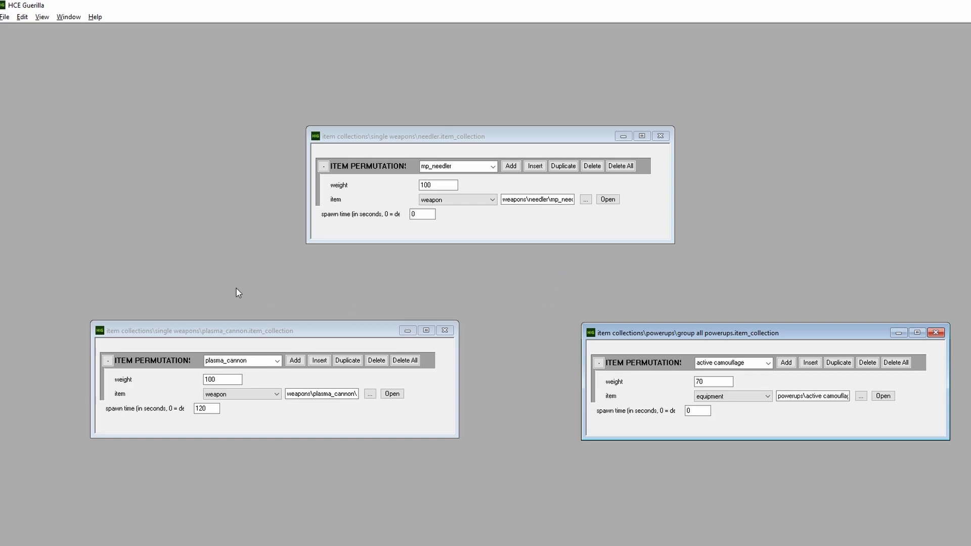
mouse_move(512, 201)
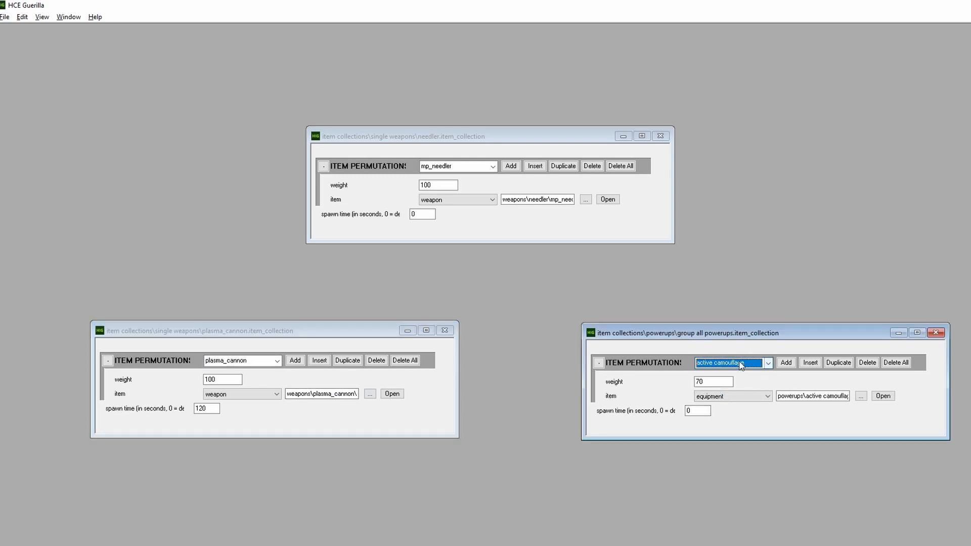
left_click(712, 362)
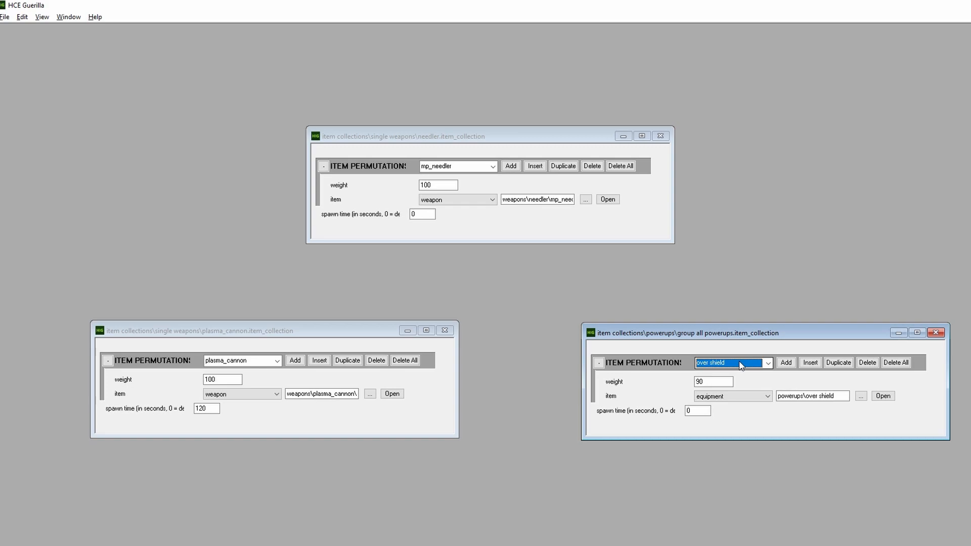
left_click(732, 362)
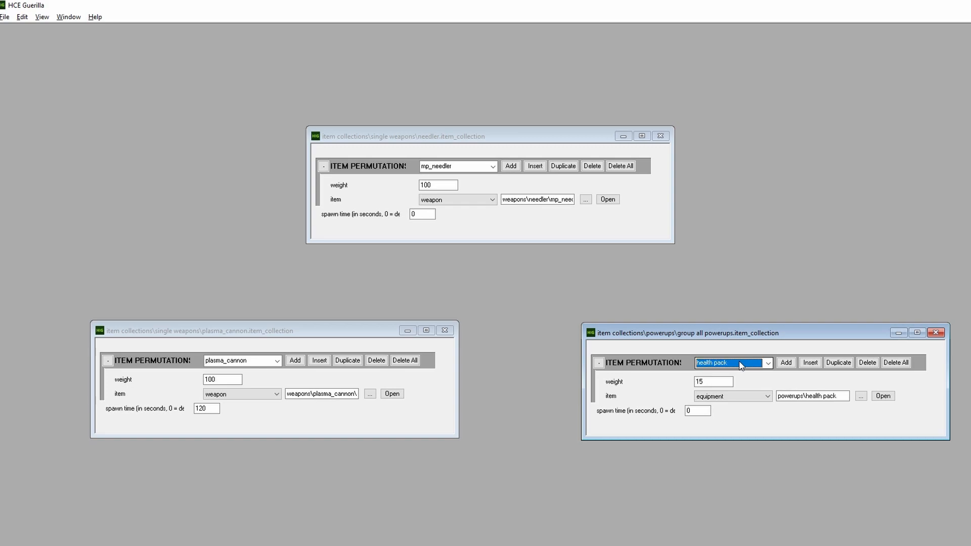
left_click(734, 362)
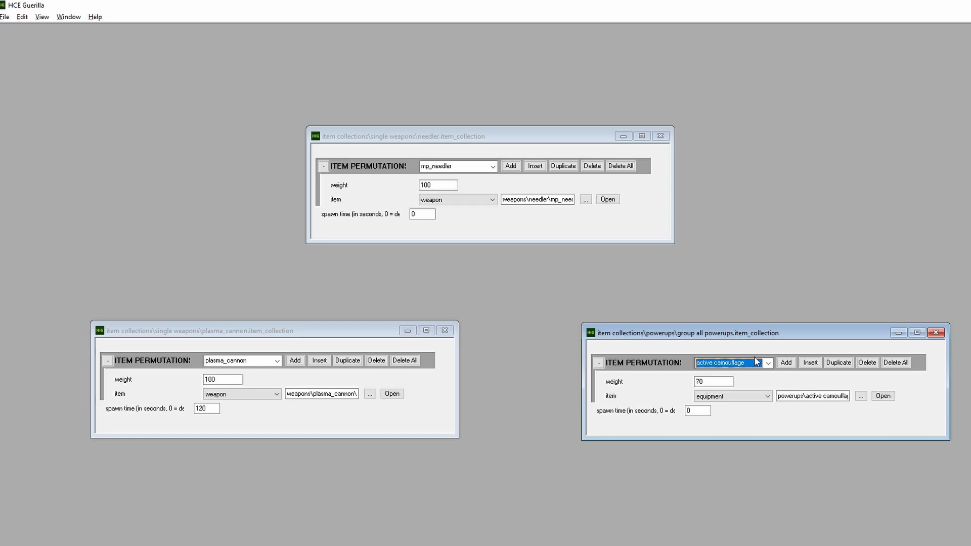
mouse_move(543, 408)
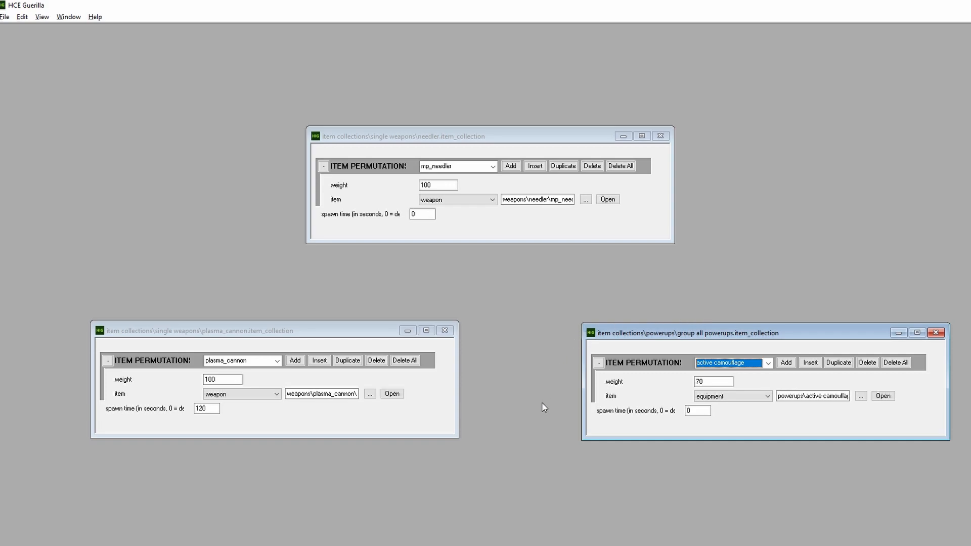
mouse_move(521, 123)
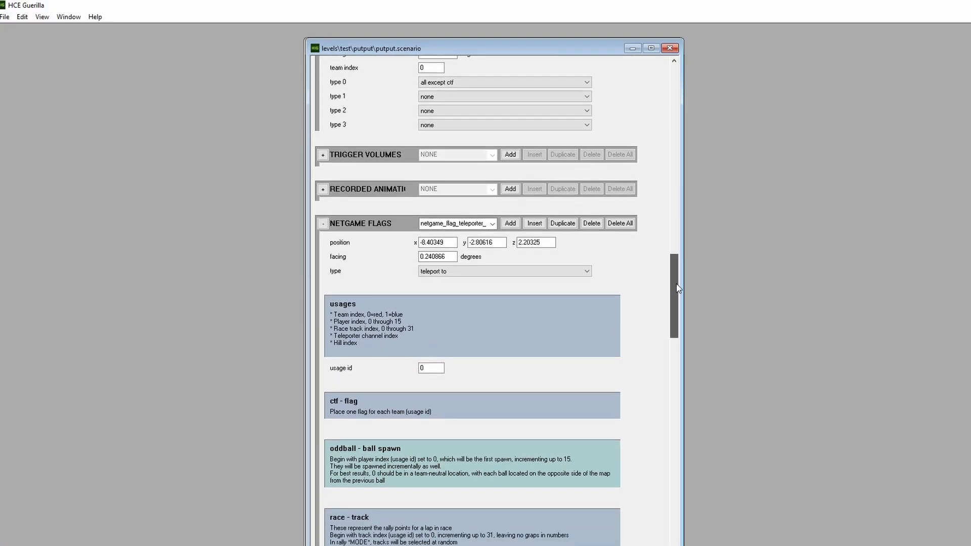
Scroll the putput scenario down to its Netgame and Starting Equipment blocks
scroll("down", 3)
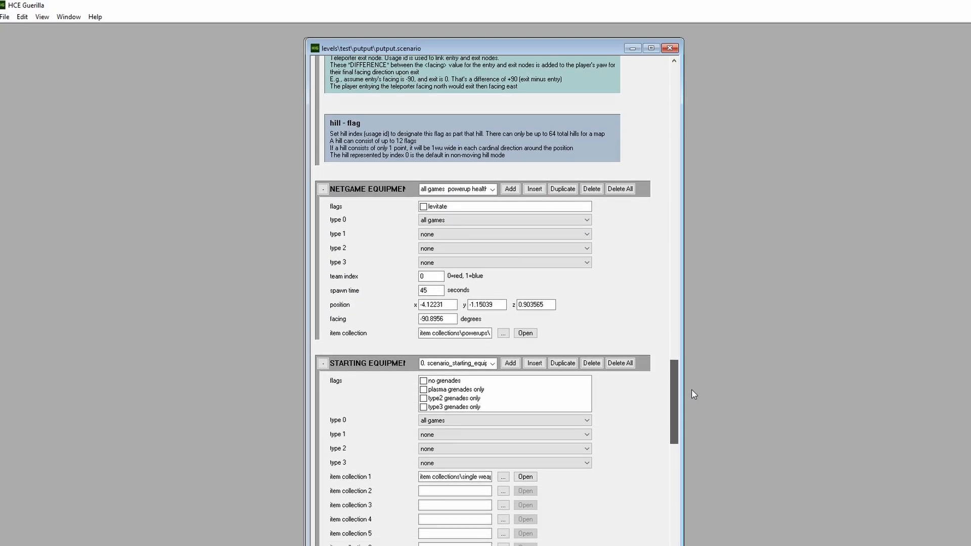
scroll("down", 3)
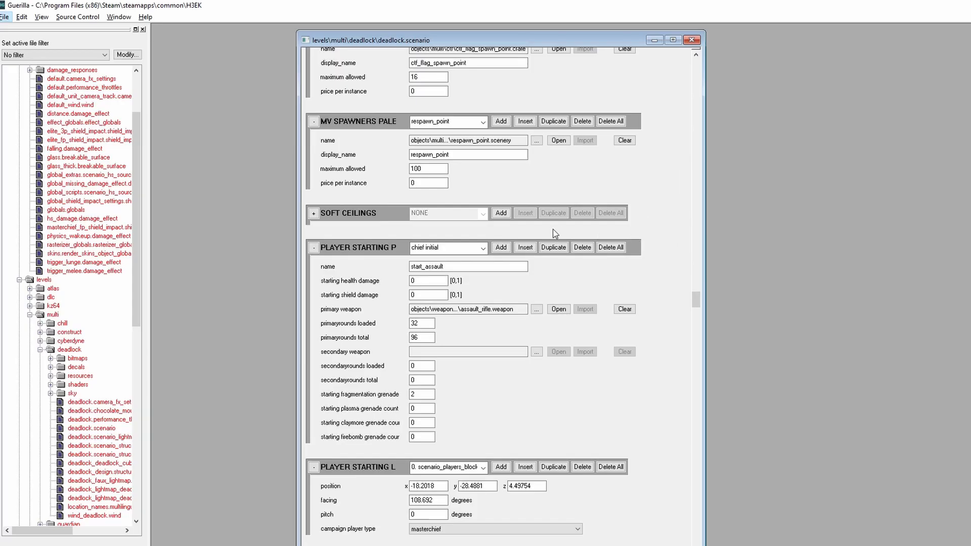
mouse_move(360, 462)
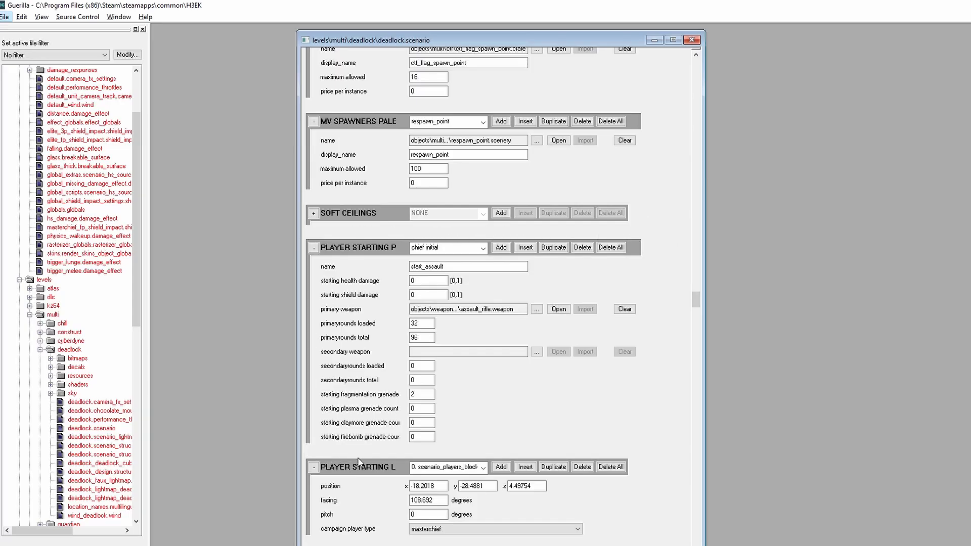
mouse_move(431, 236)
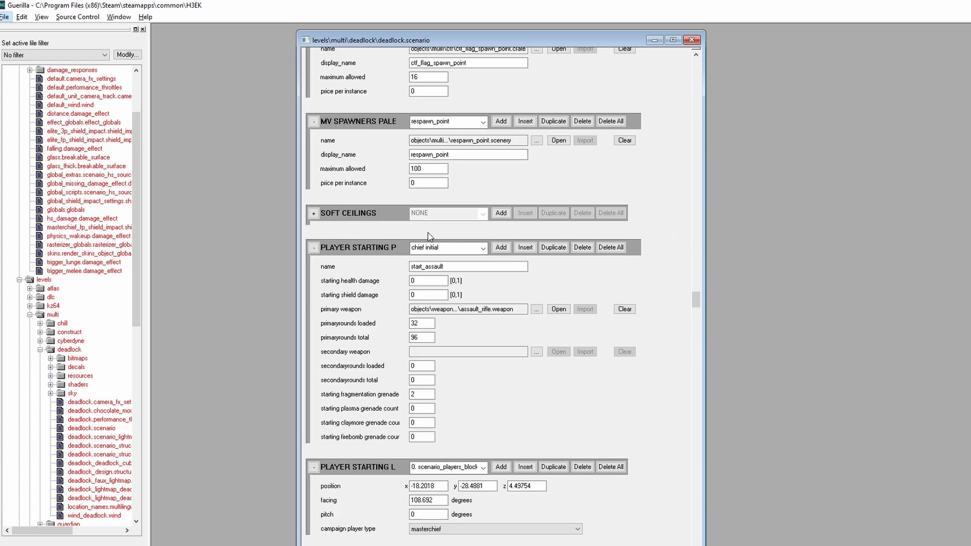
mouse_move(496, 447)
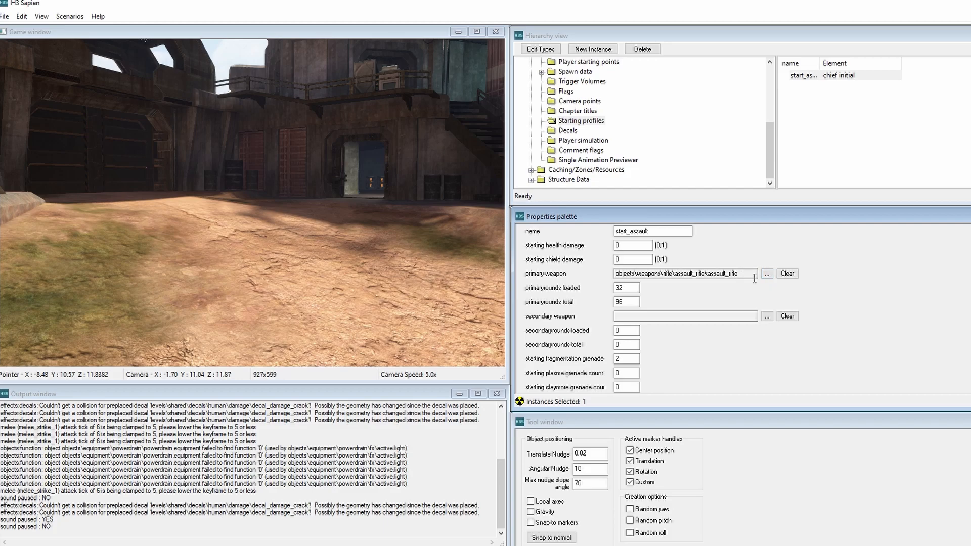
Set the start_assault profile's primary weapon to smg_silenced.weapon
left_click(766, 273)
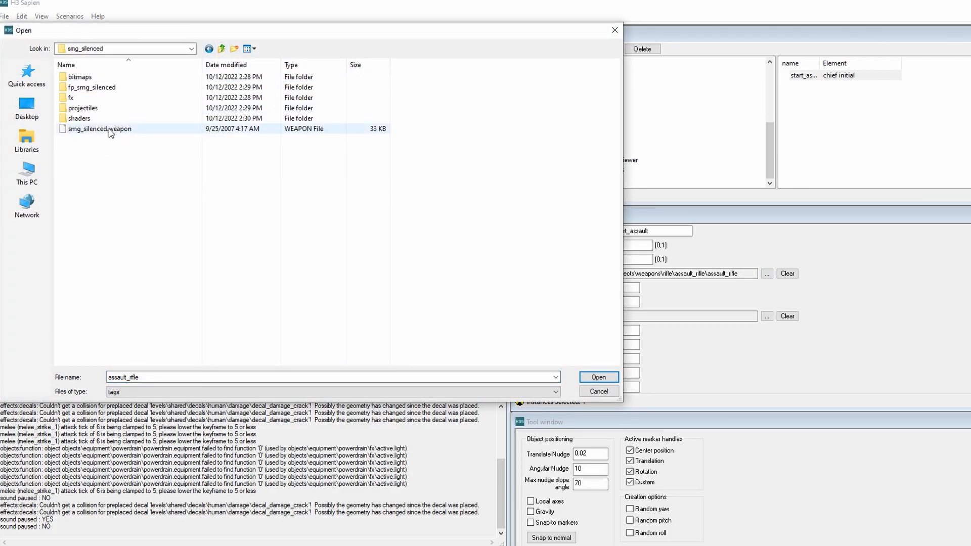
left_click(597, 378)
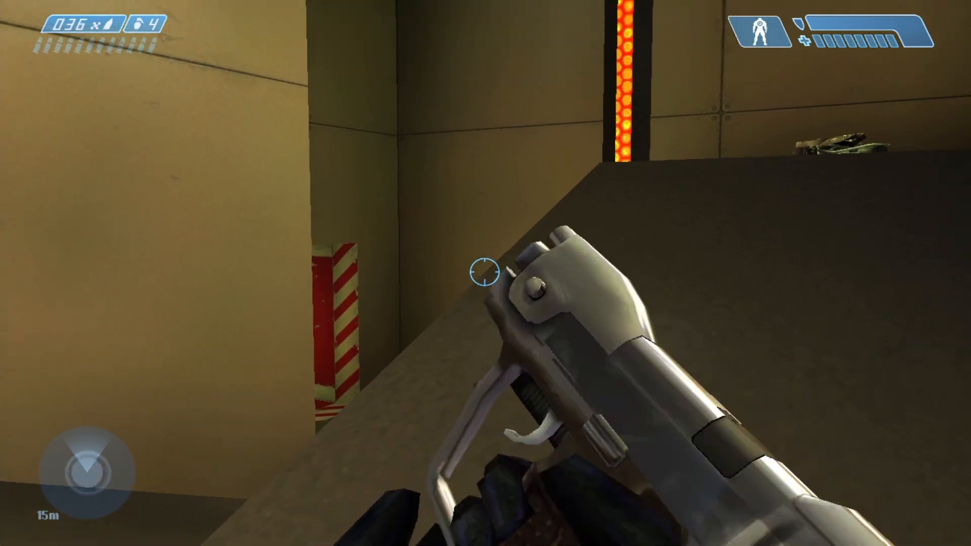
Aim the modified pistol, use its 2x scope zoom, and continue playing
right_click(485, 274)
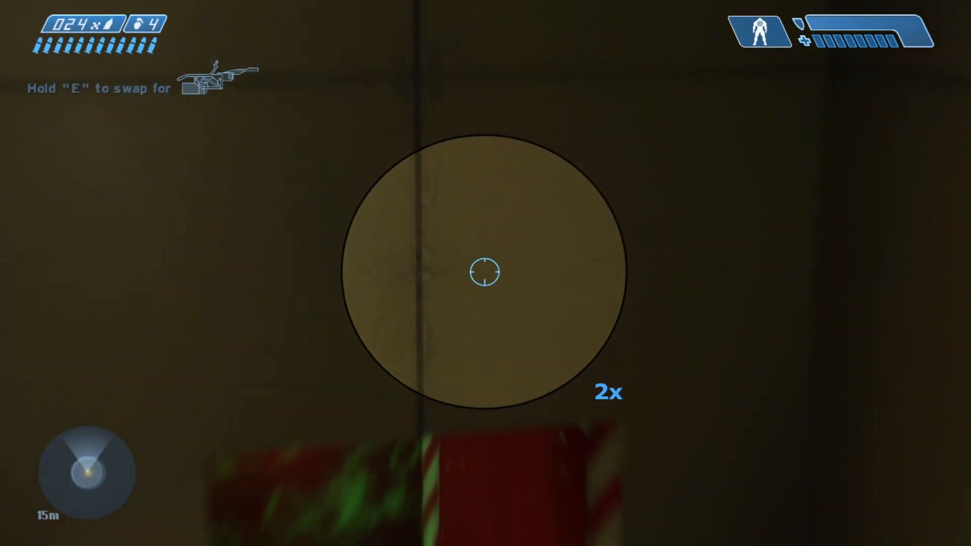
key("e")
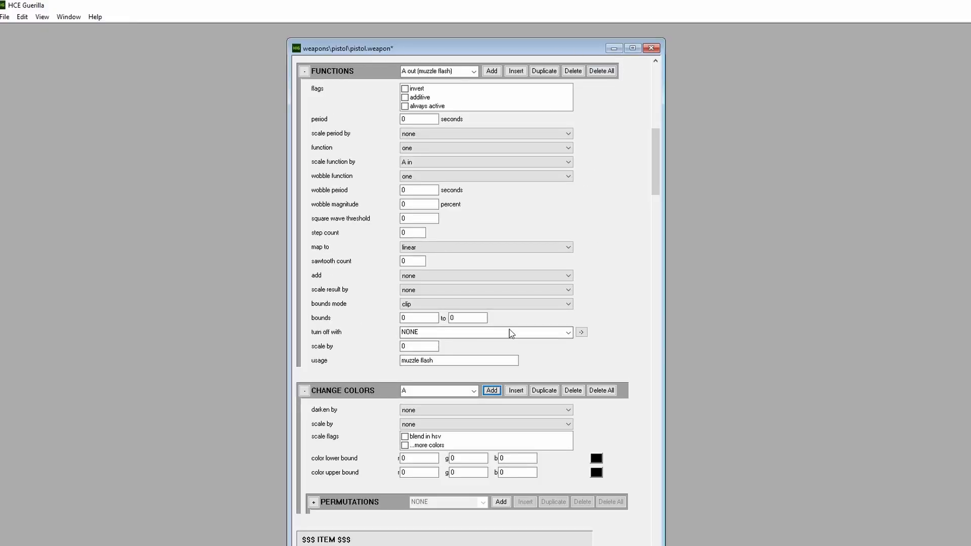
left_click(485, 162)
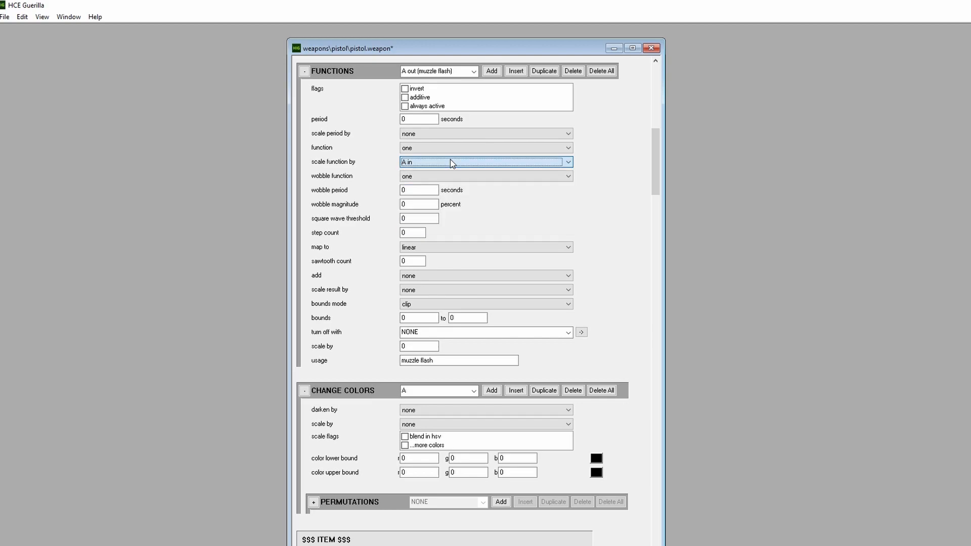
left_click(596, 459)
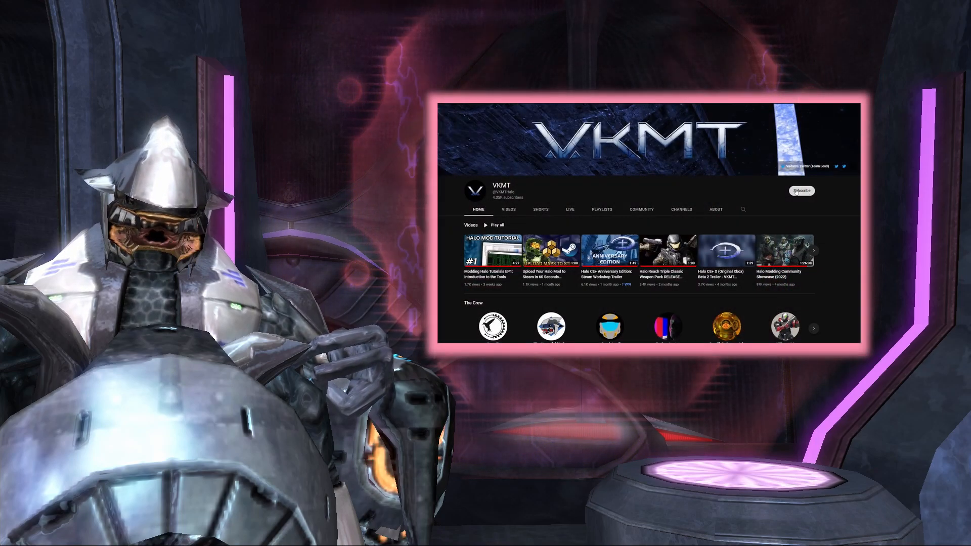
left_click(801, 190)
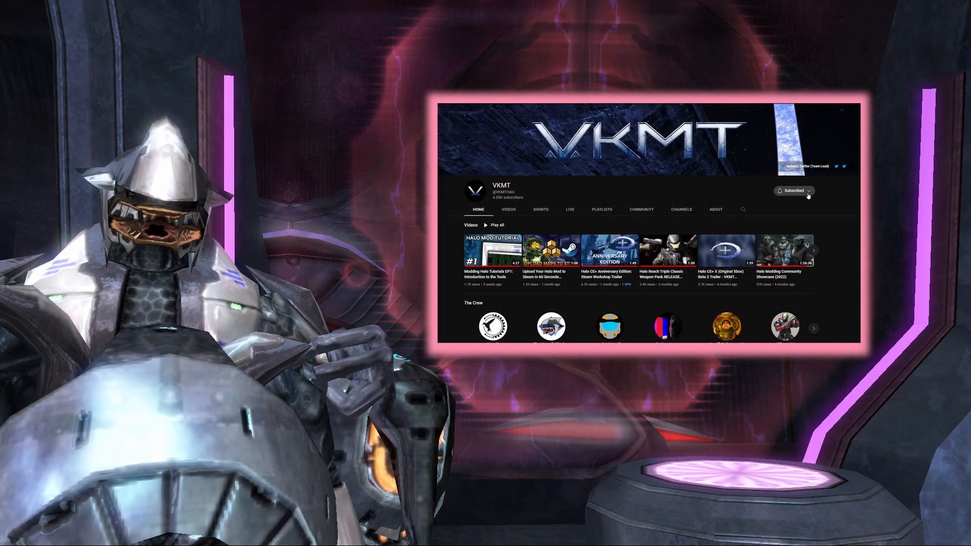
mouse_move(768, 202)
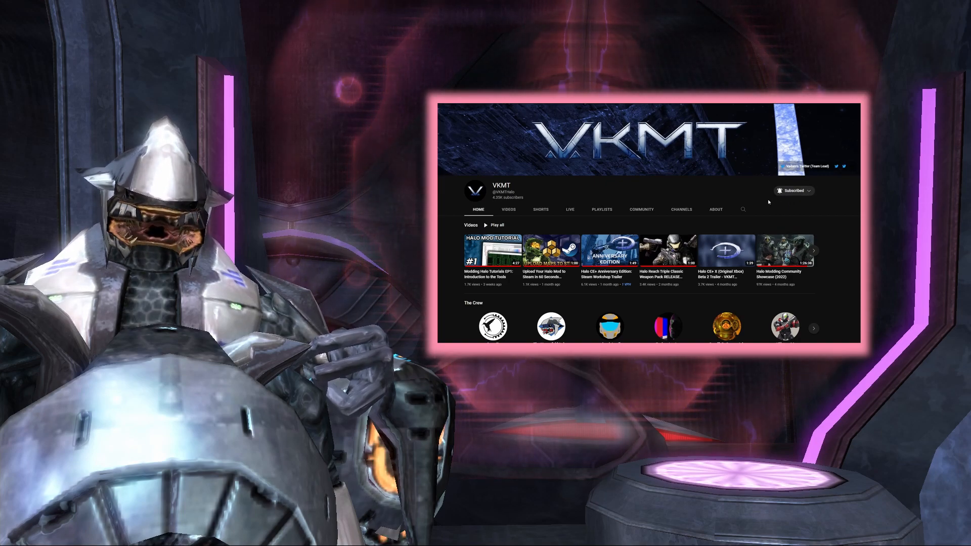